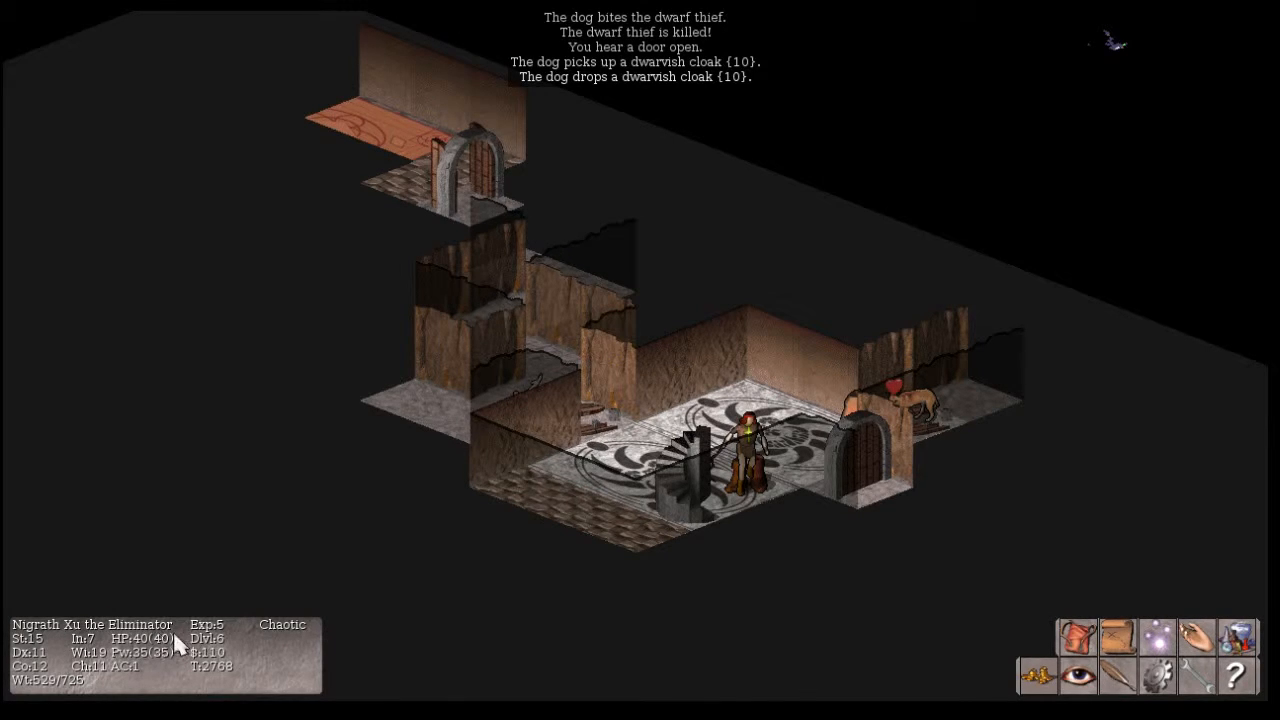
pyautogui.moveTo(260, 648)
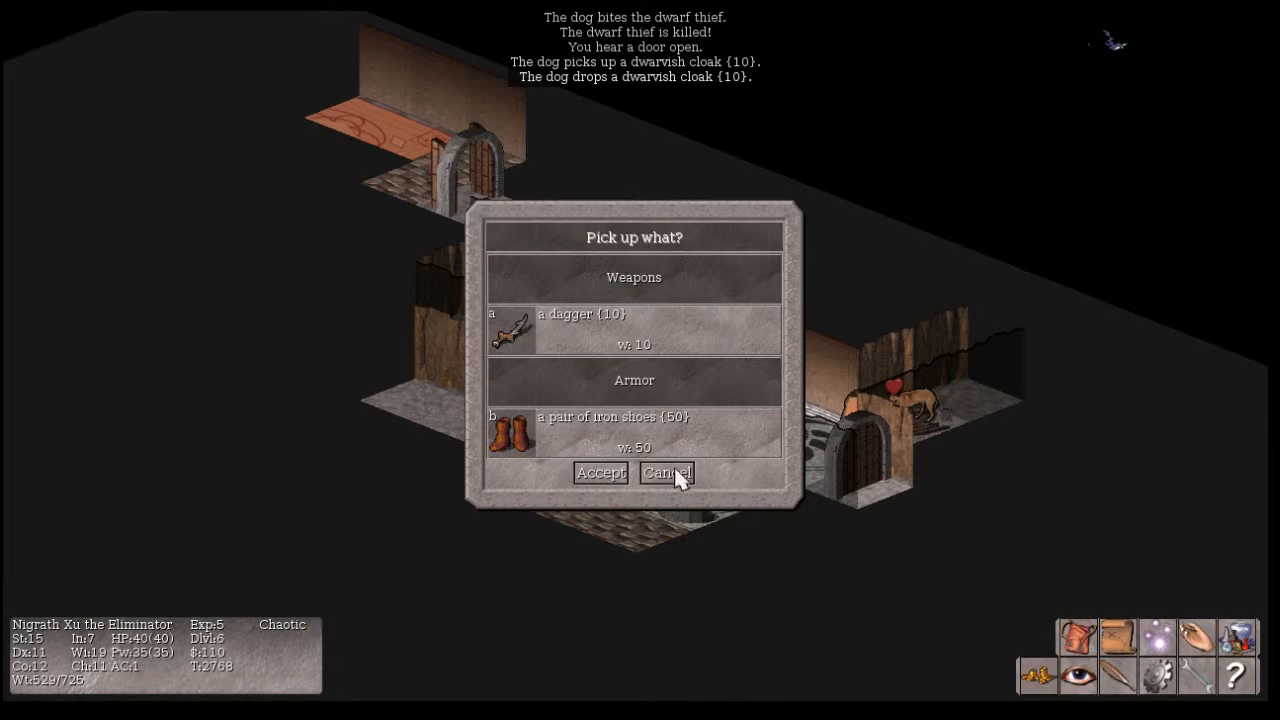
# Cancel the pickup prompt, leaving the dagger and iron shoes on the floor
pyautogui.click(668, 472)
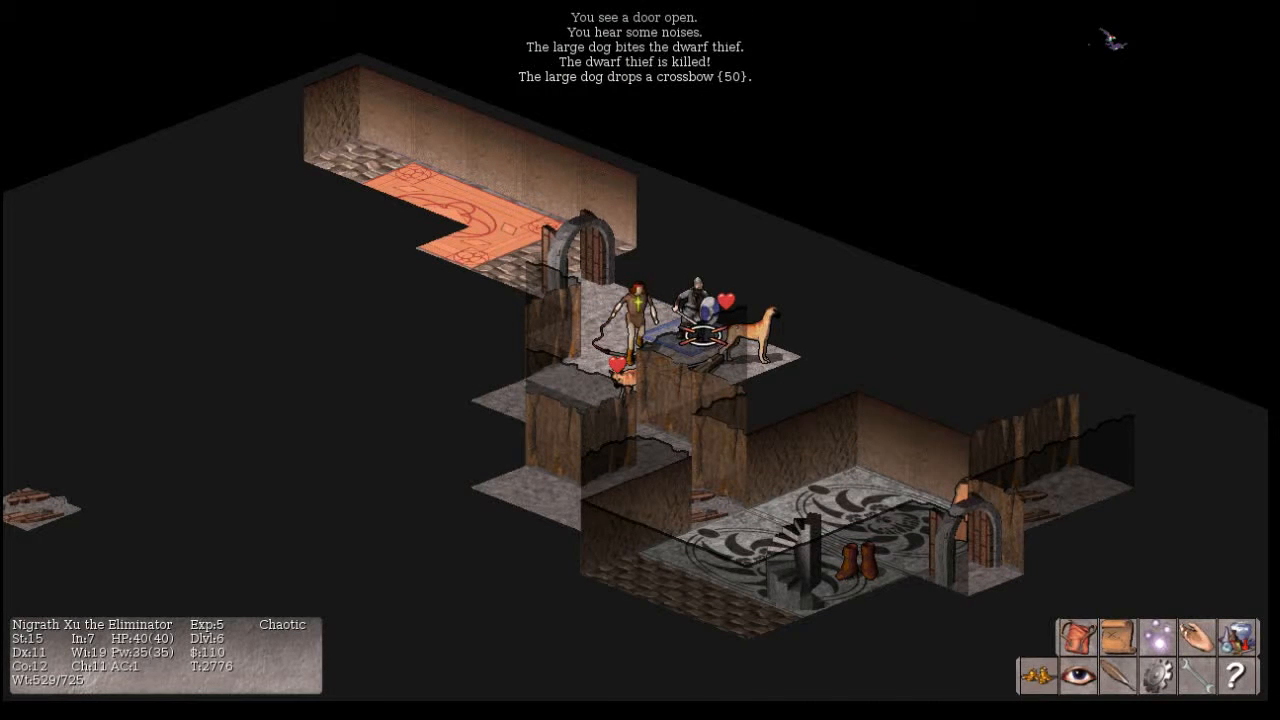
pyautogui.moveTo(698, 320)
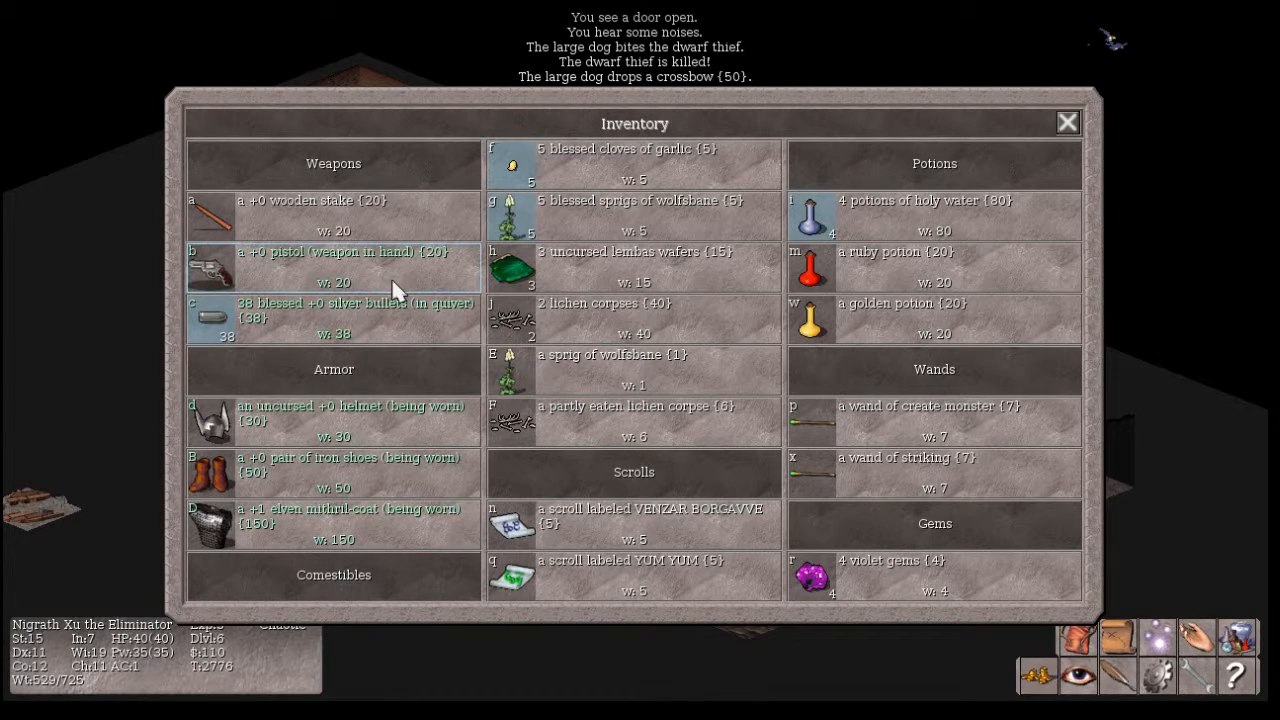
# Review the carried items in the inventory window before moving on
pyautogui.click(1068, 122)
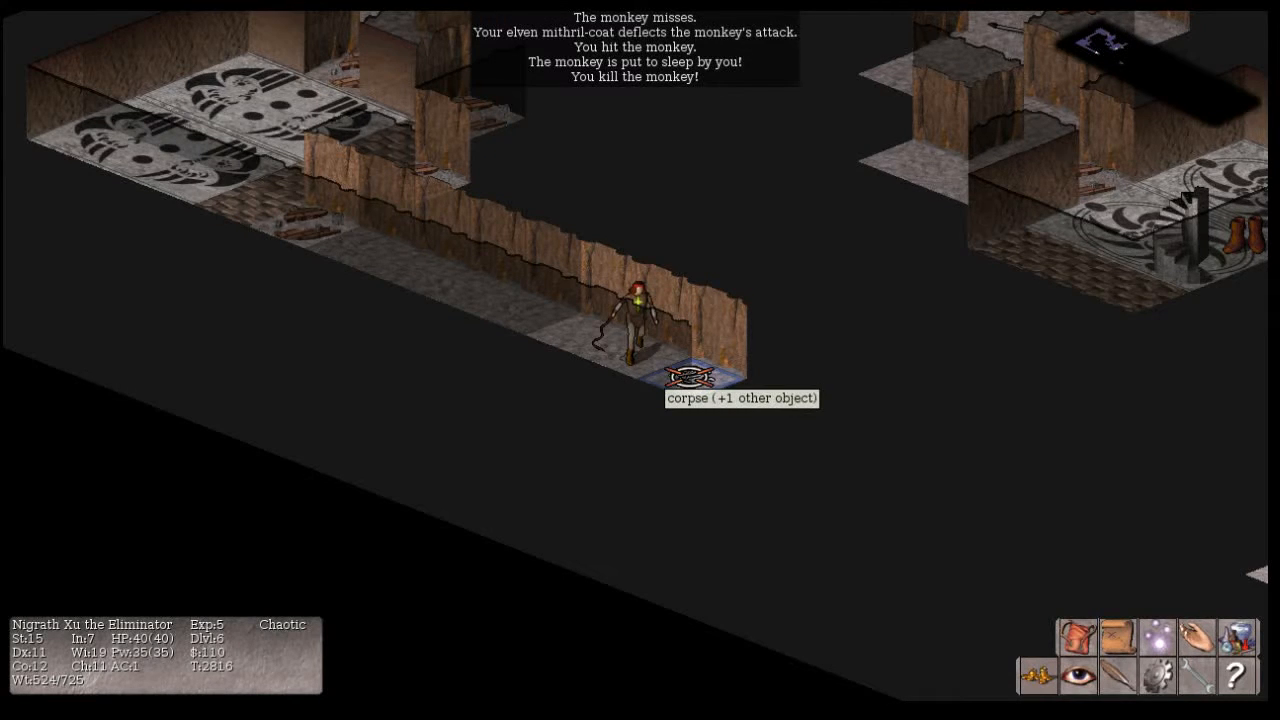
# Check the monkey corpse's square and pick up the blessed sprigs of wolfsbane
pyautogui.click(698, 376)
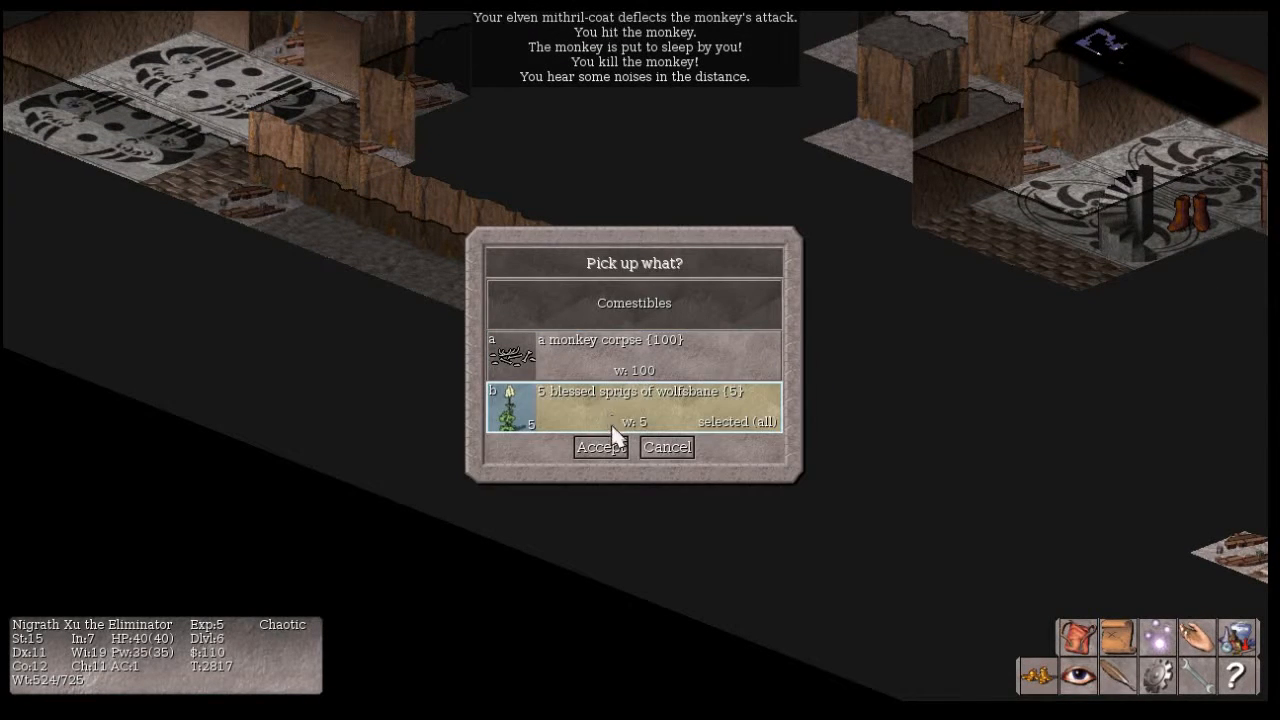
pyautogui.click(600, 446)
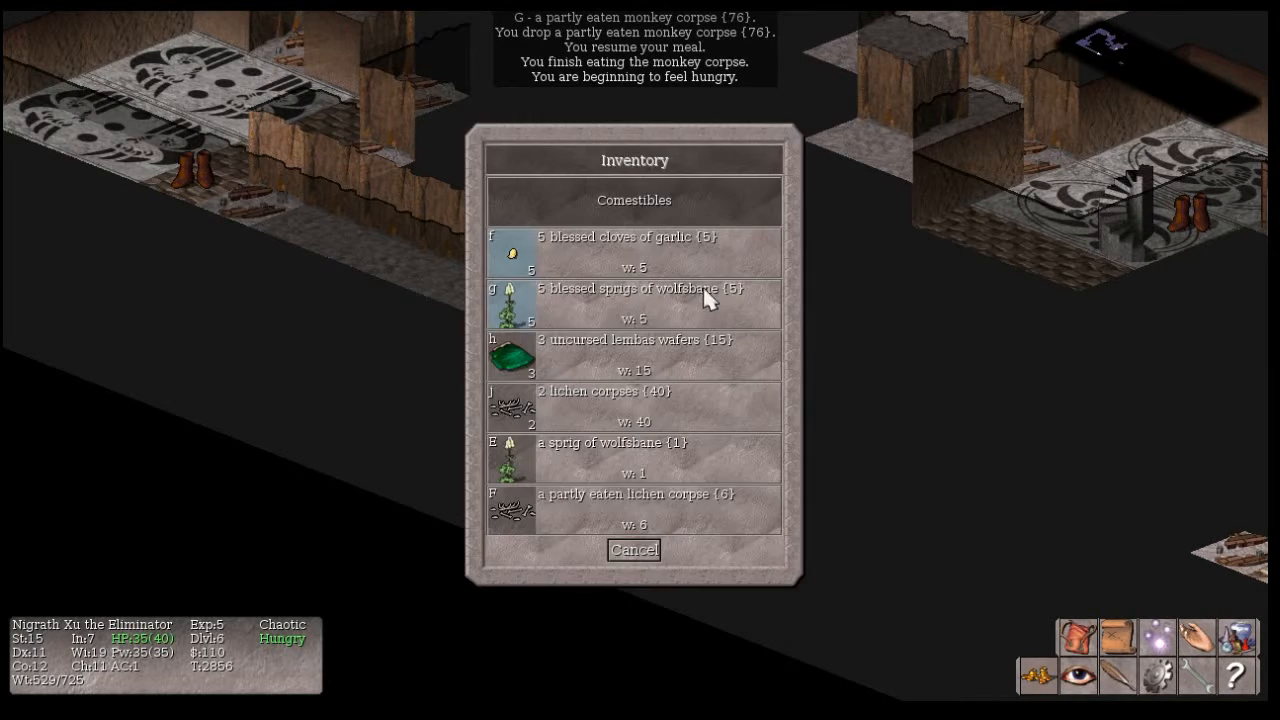
pyautogui.moveTo(602, 412)
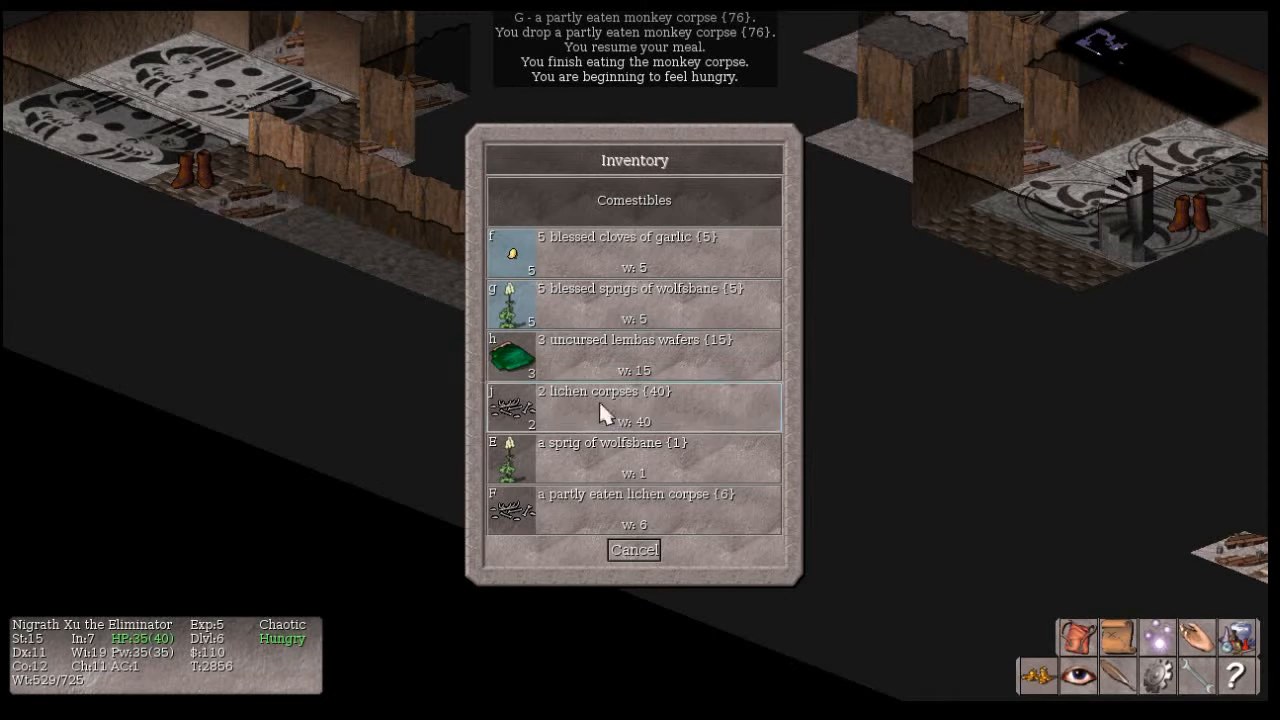
# Eat a lichen corpse from the Comestibles list to ease the hunger
pyautogui.click(604, 408)
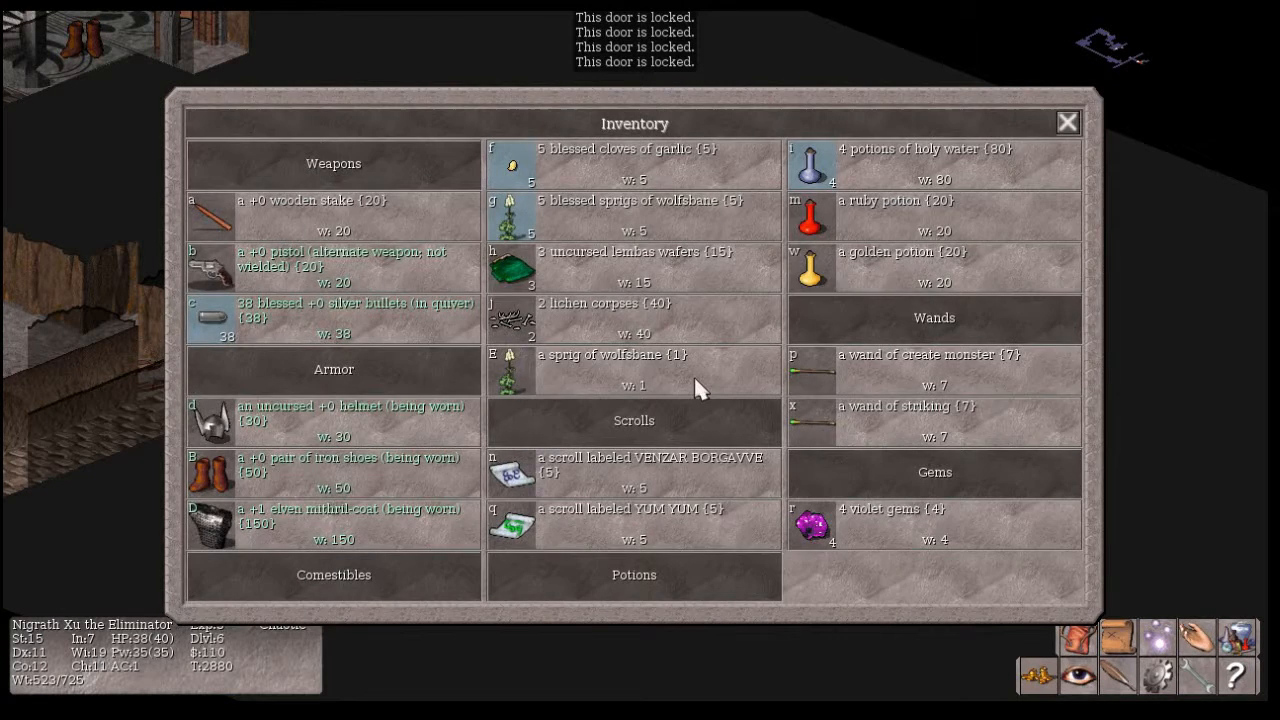
# Check the inventory before walking into the lighting shop
pyautogui.click(1066, 122)
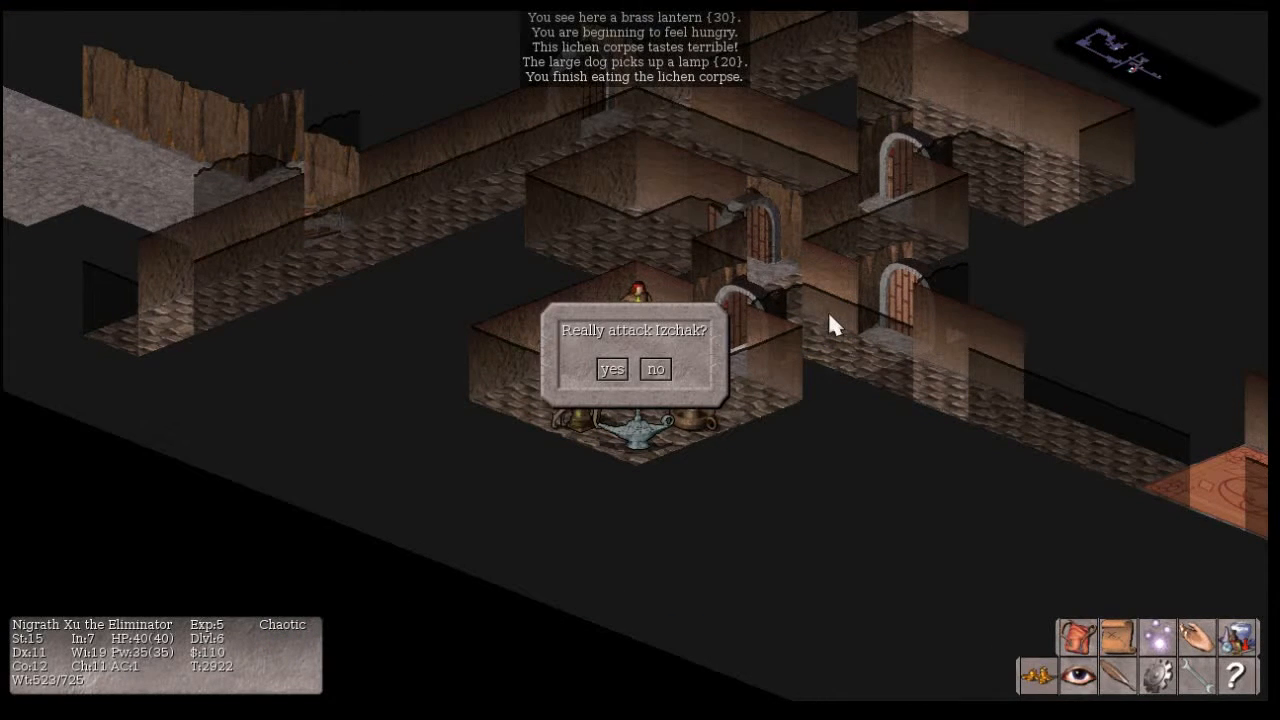
# Decline attacking the shopkeeper and pay 10 zorkmids for the five candles
pyautogui.click(612, 368)
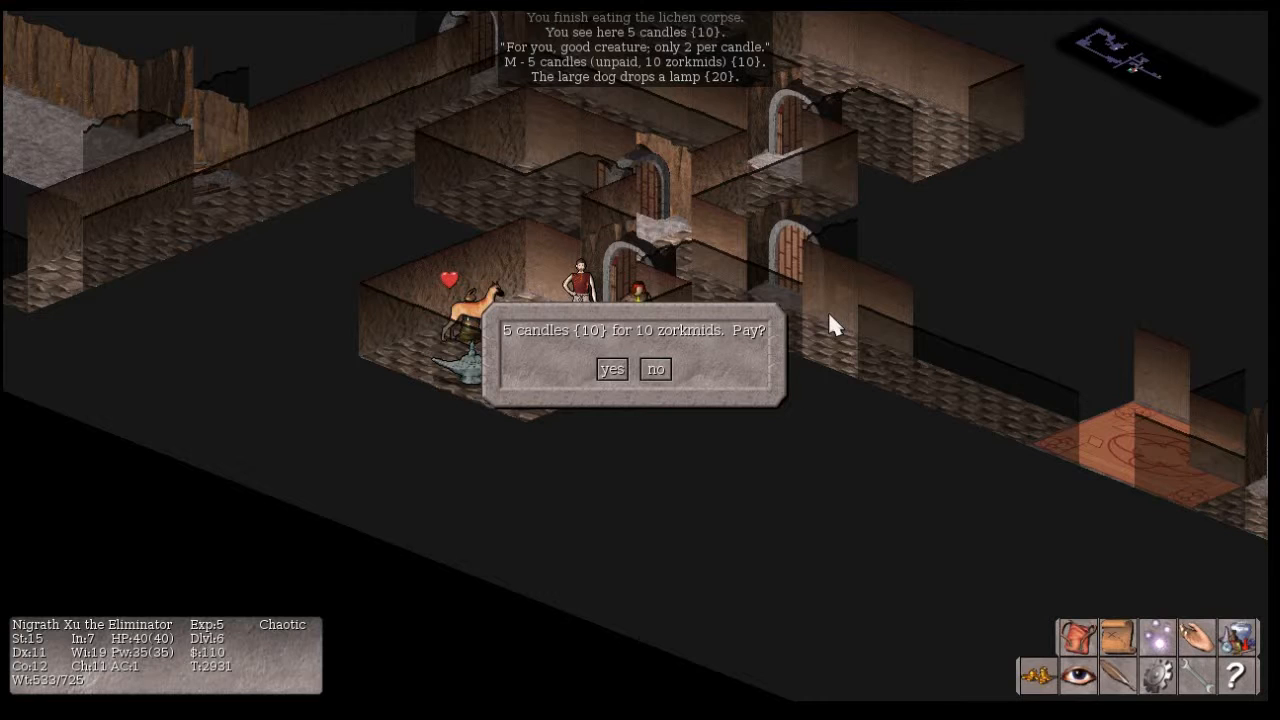
pyautogui.click(612, 368)
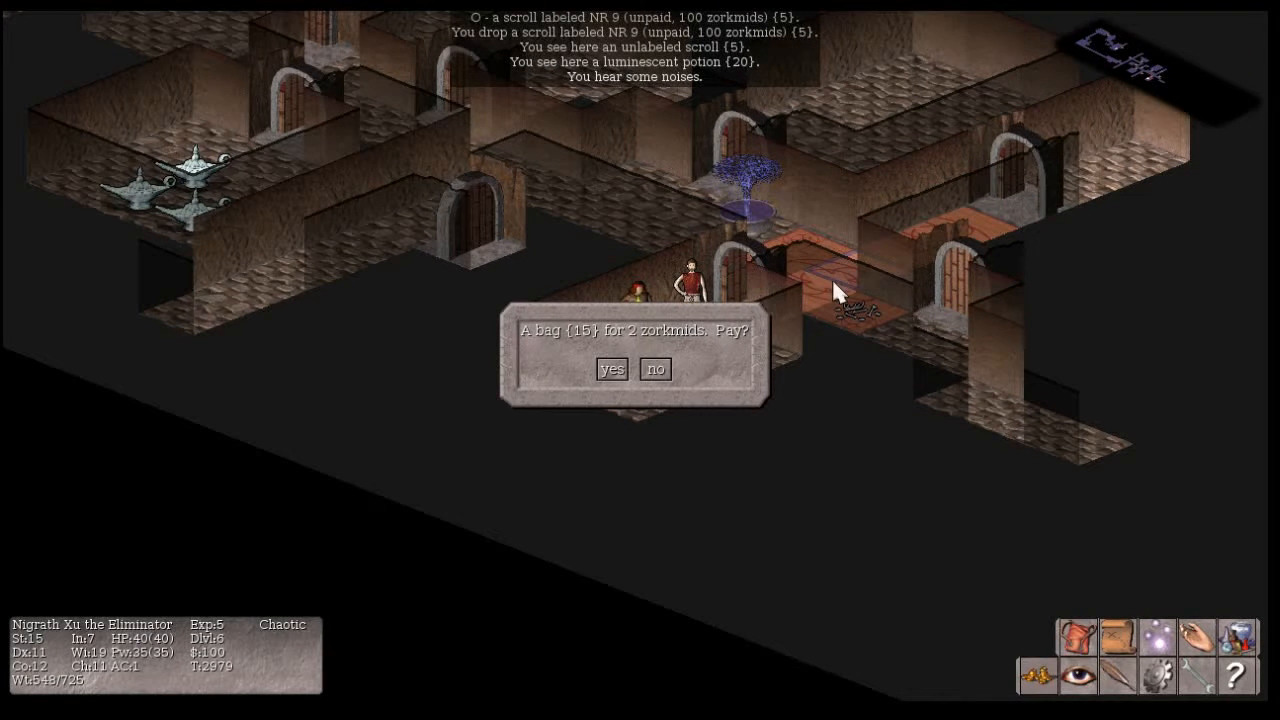
# Pay the shopkeeper 2 zorkmids for the bag
pyautogui.click(612, 368)
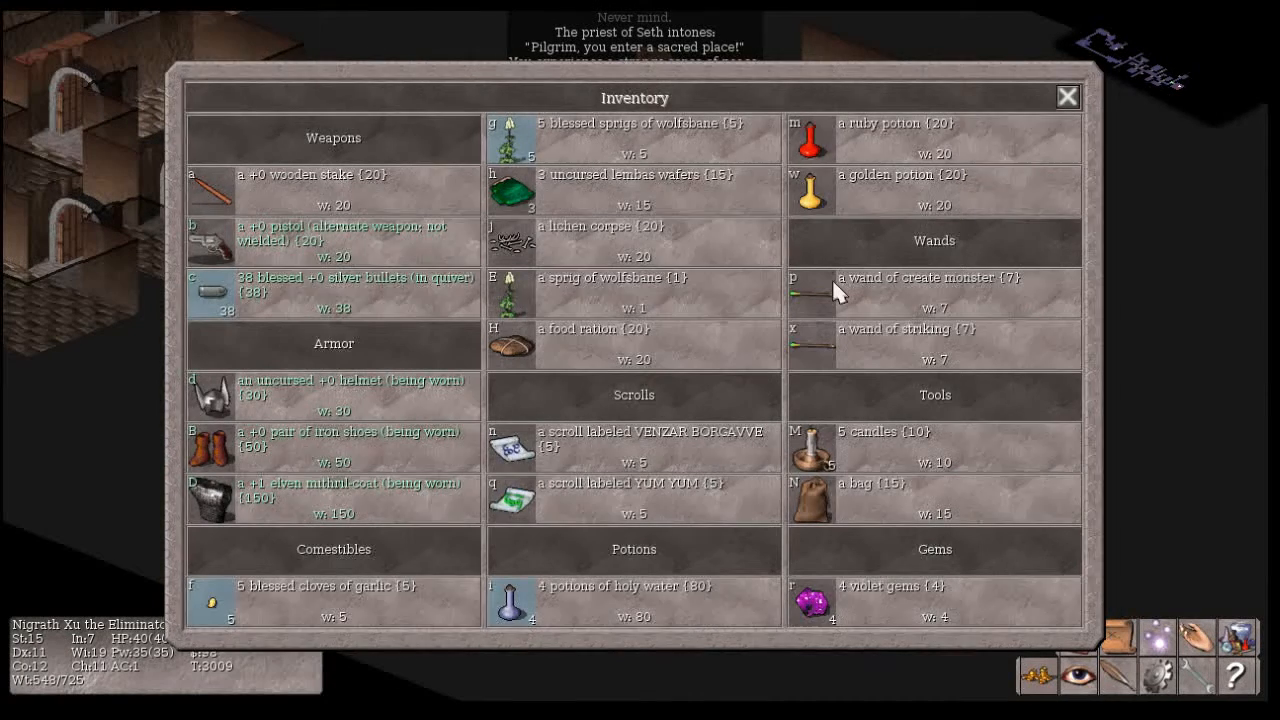
# Select the wand of create monster, then answer the 'Really attack the sheep?' prompt
pyautogui.click(1066, 96)
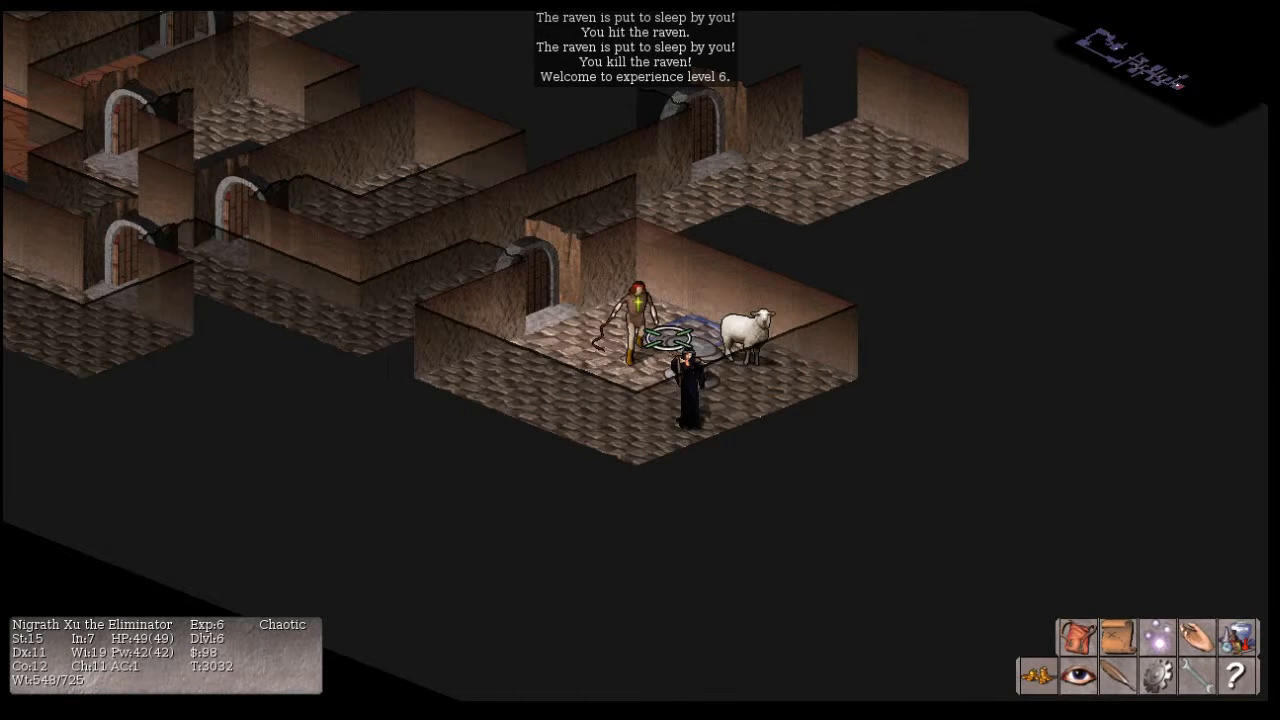
pyautogui.moveTo(752, 330)
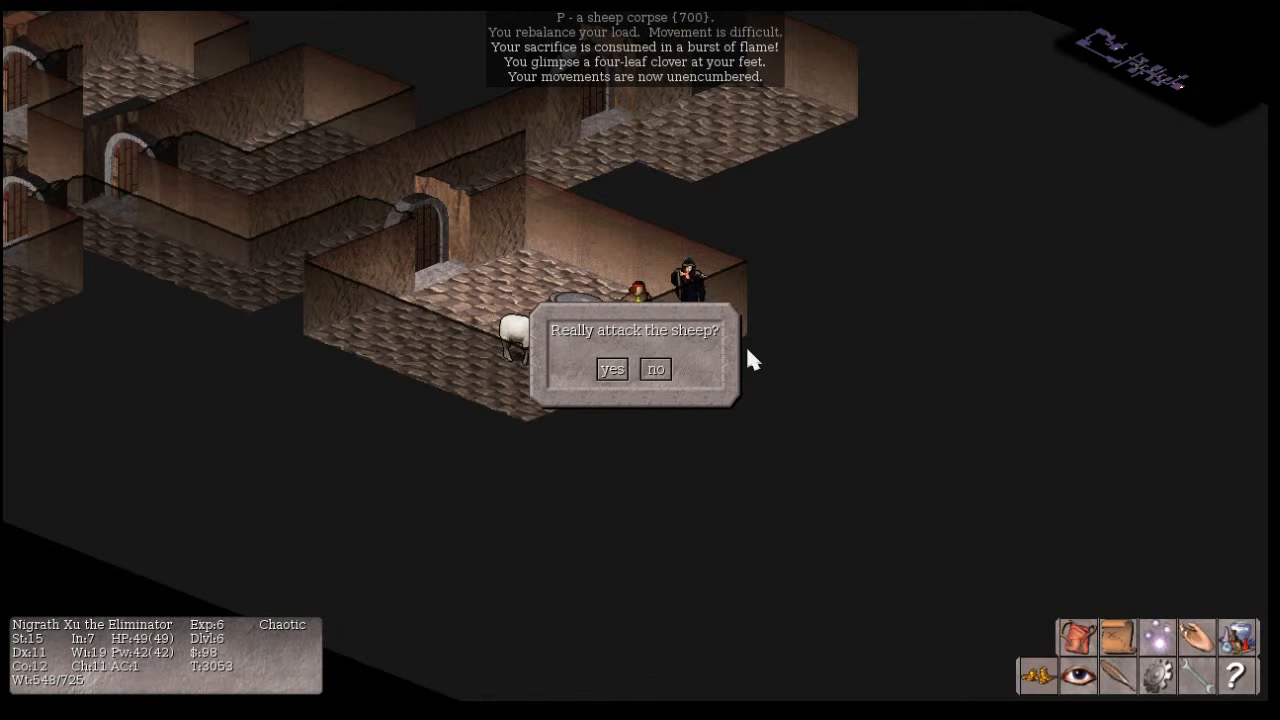
pyautogui.click(612, 368)
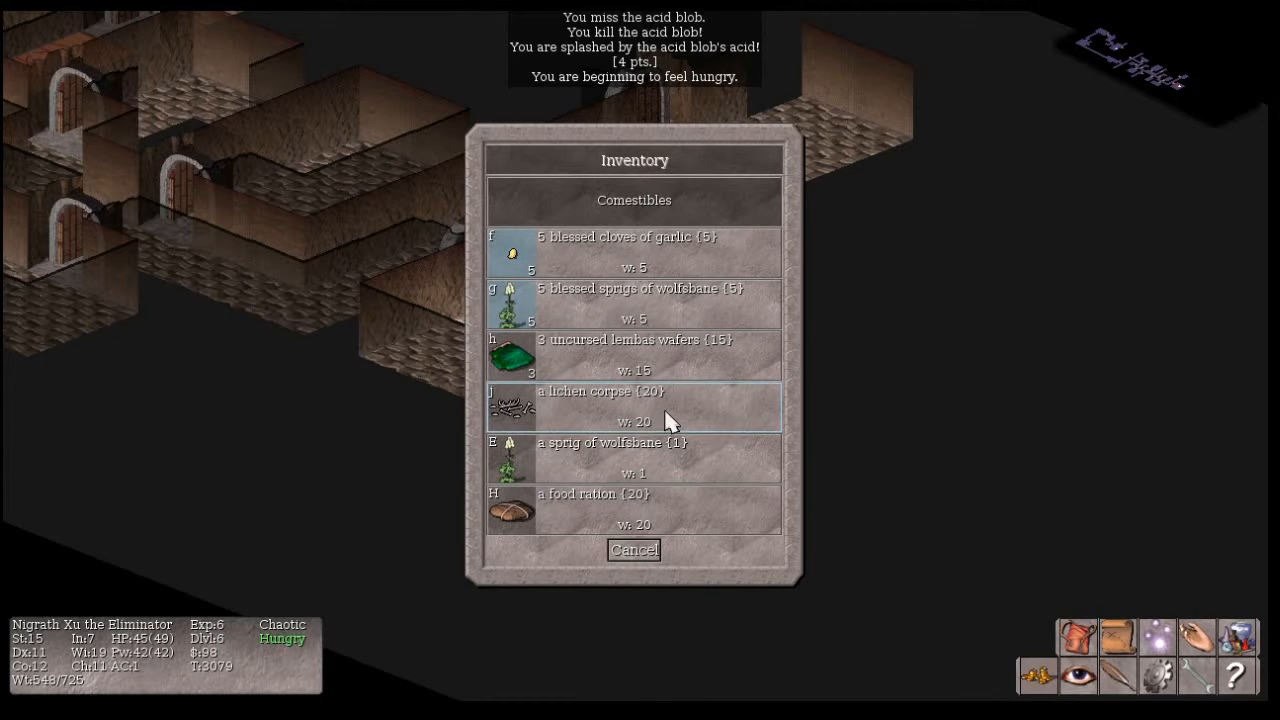
# Eat the lichen corpse, then review the full inventory
pyautogui.click(632, 408)
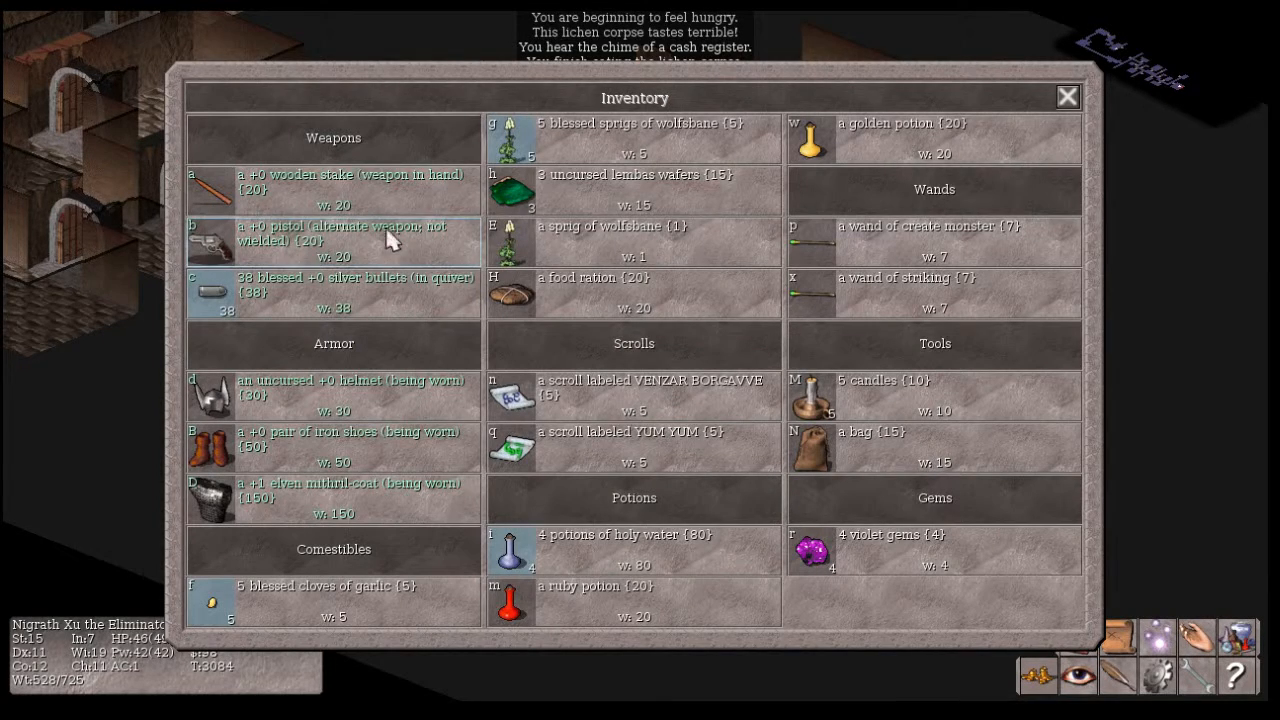
pyautogui.click(1068, 96)
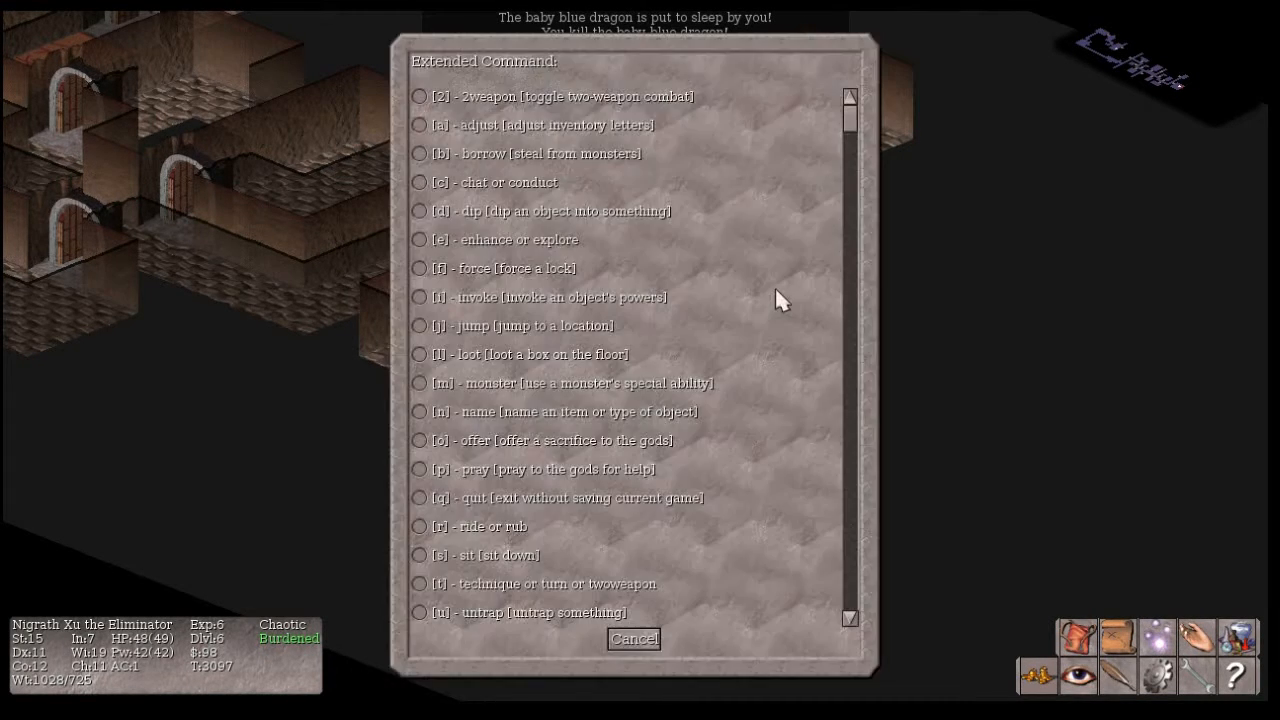
# Offer the baby blue dragon corpse at the altar, then answer whether to attack the sheep
pyautogui.click(420, 440)
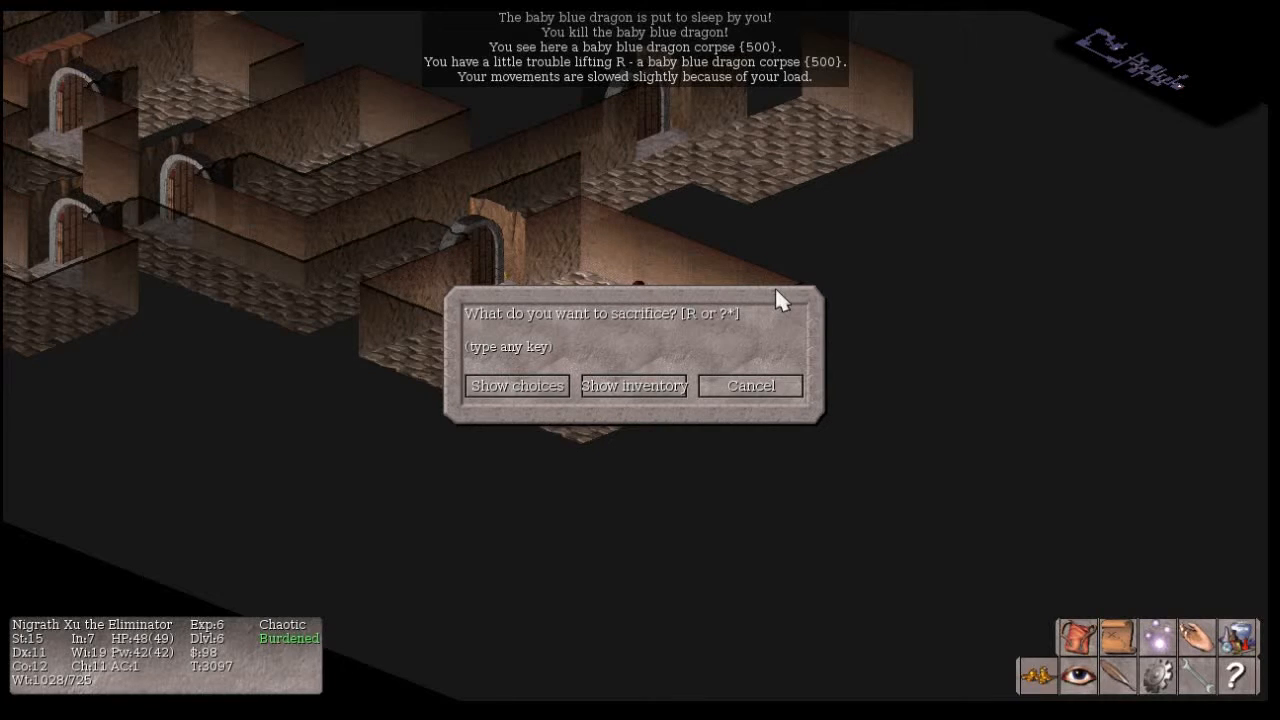
pyautogui.press('R')
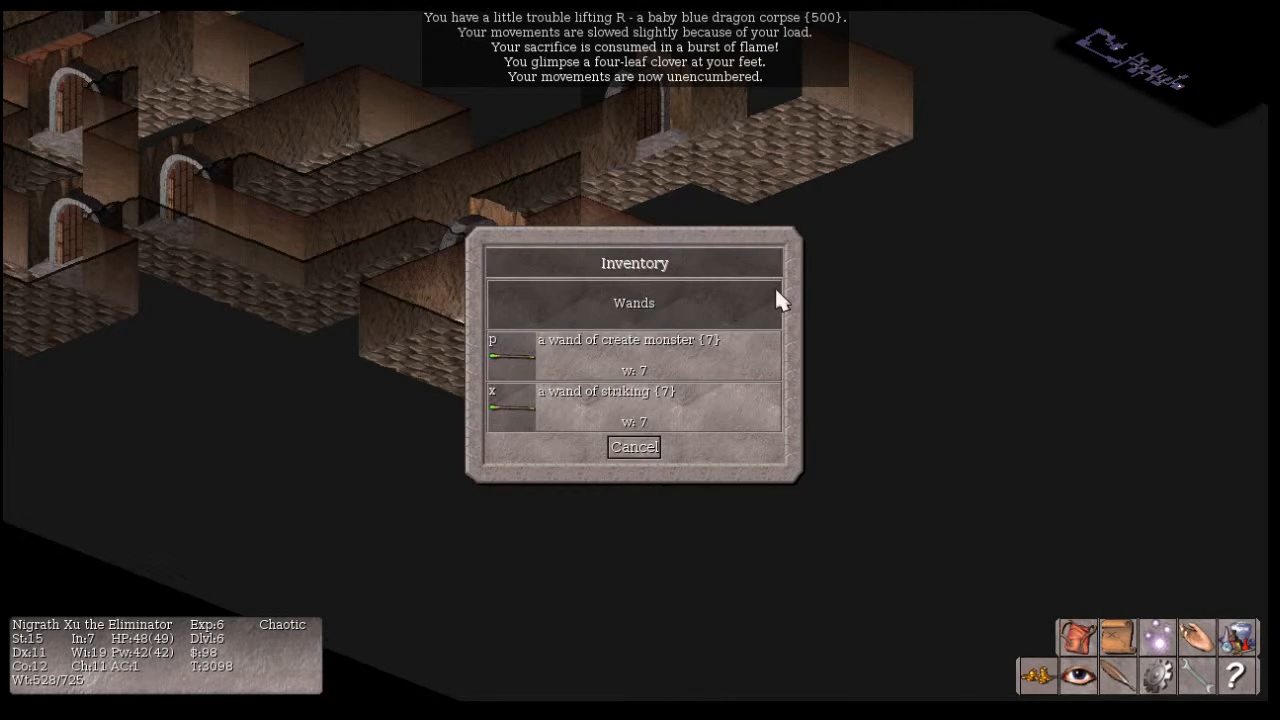
pyautogui.click(632, 446)
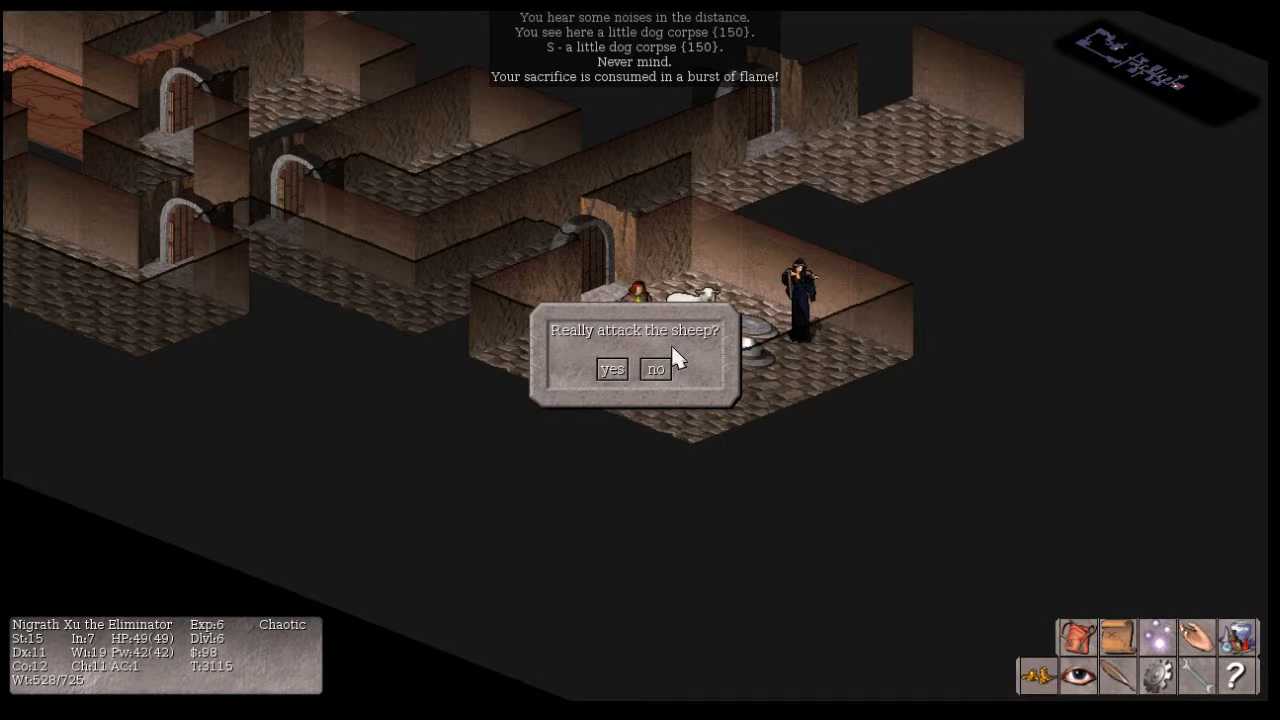
pyautogui.click(612, 368)
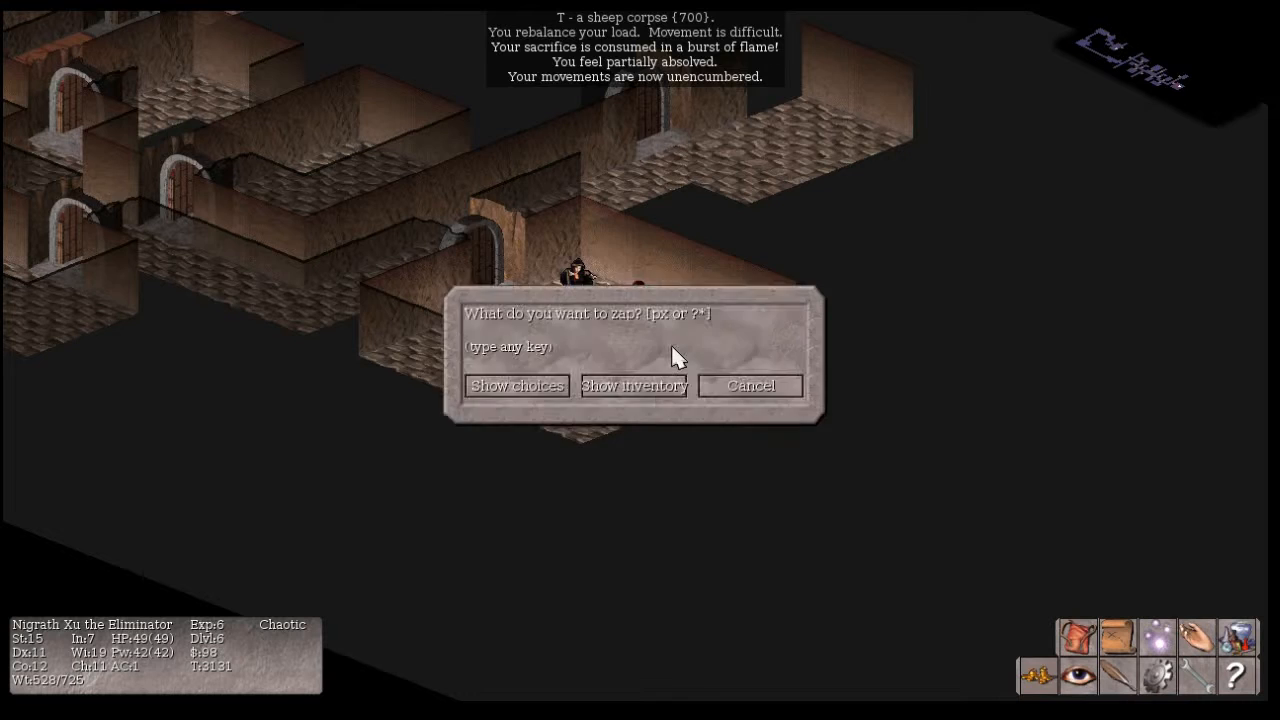
# Zap the chosen wand, then fight the summoned kitten and baby silver dragon until the kitten dies
pyautogui.click(634, 384)
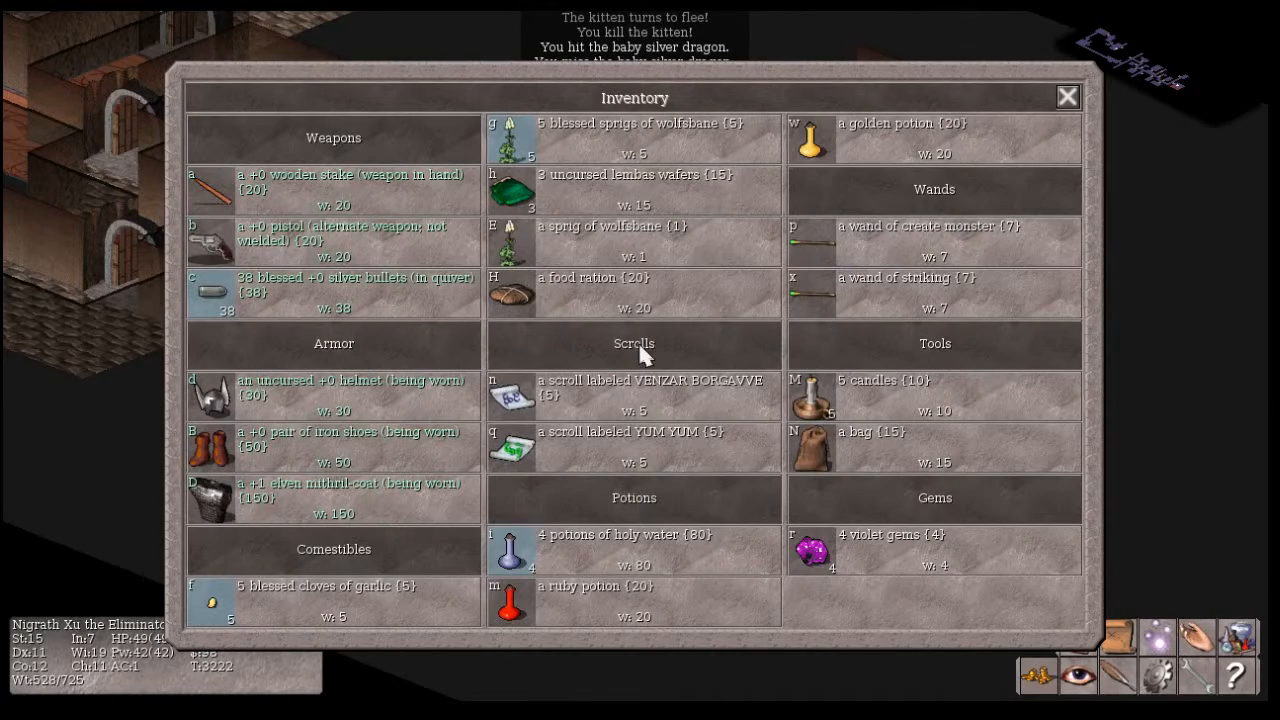
pyautogui.moveTo(412, 192)
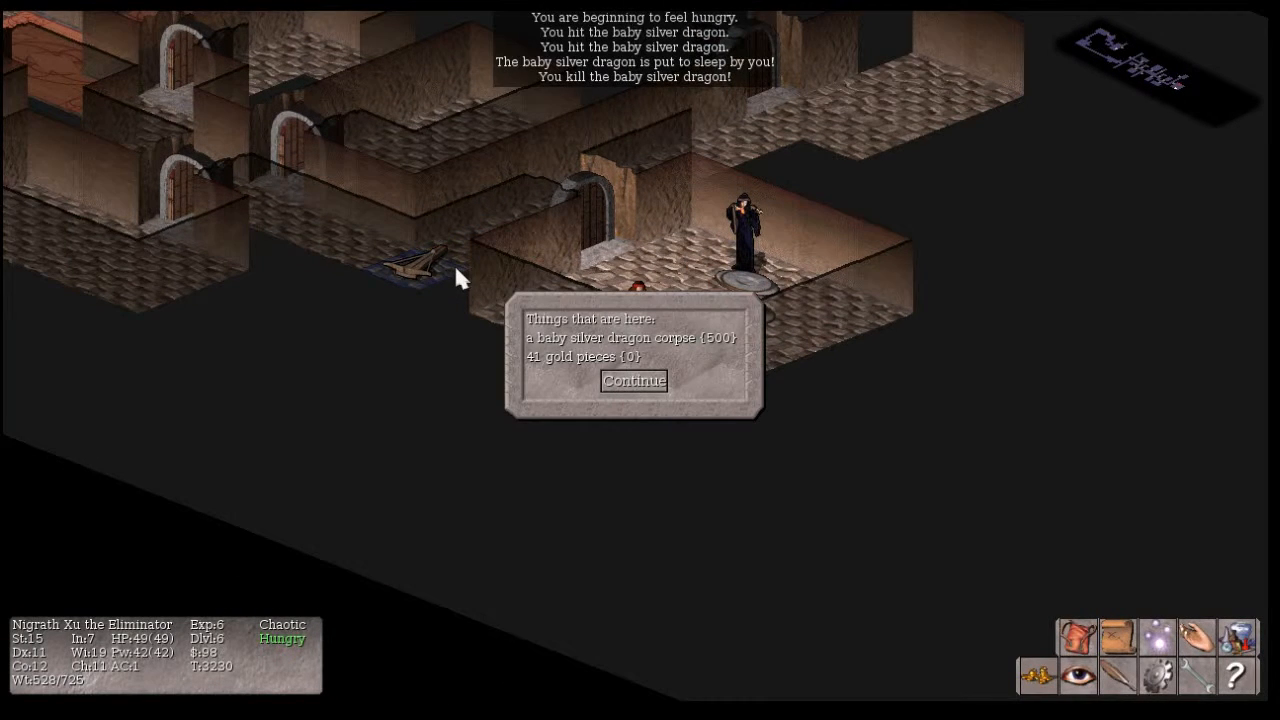
# After killing the baby silver dragon, pick up its 41 gold pieces and bring up the eat menu
pyautogui.click(632, 380)
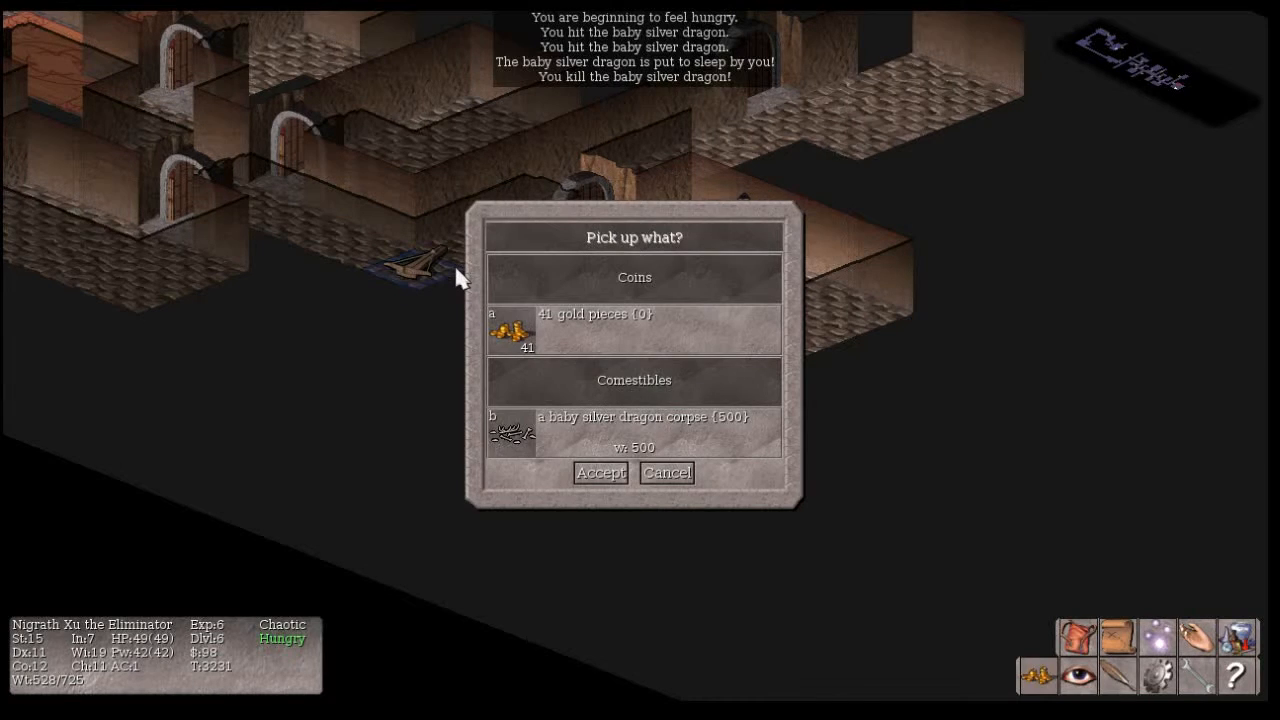
pyautogui.click(600, 472)
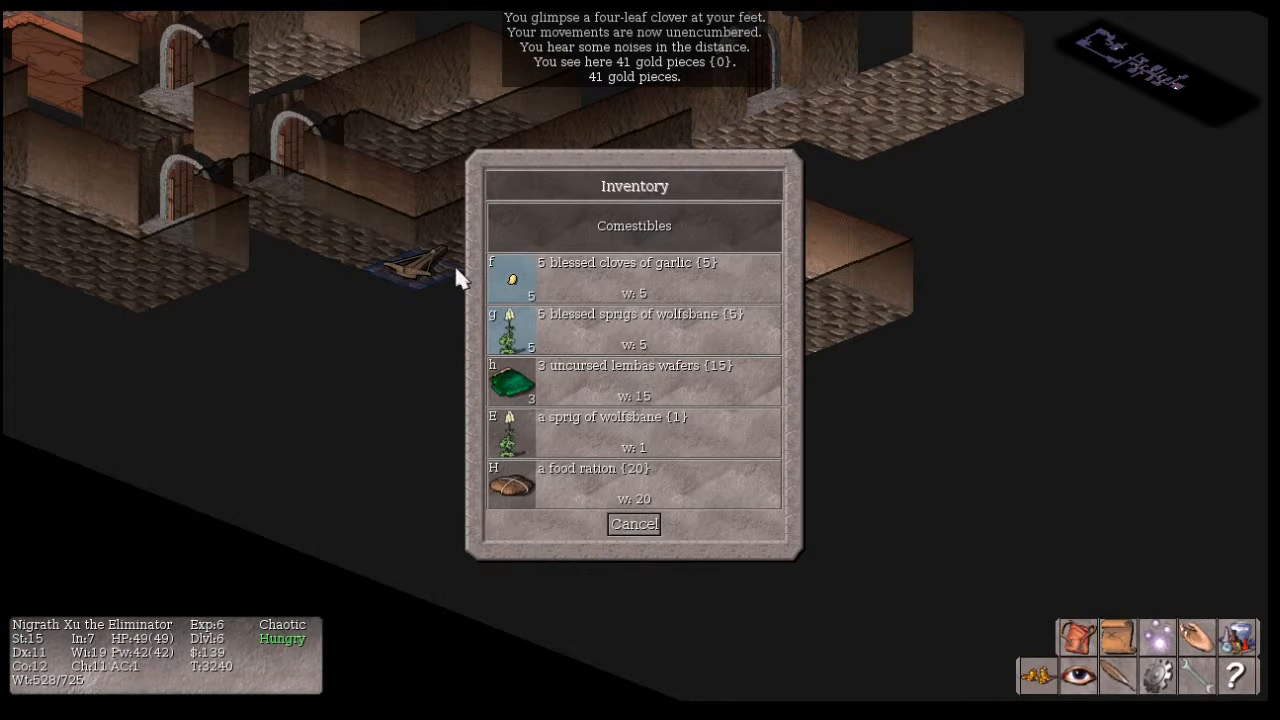
# Eat the food ration to cure hunger, then destroy the wax golem
pyautogui.click(512, 484)
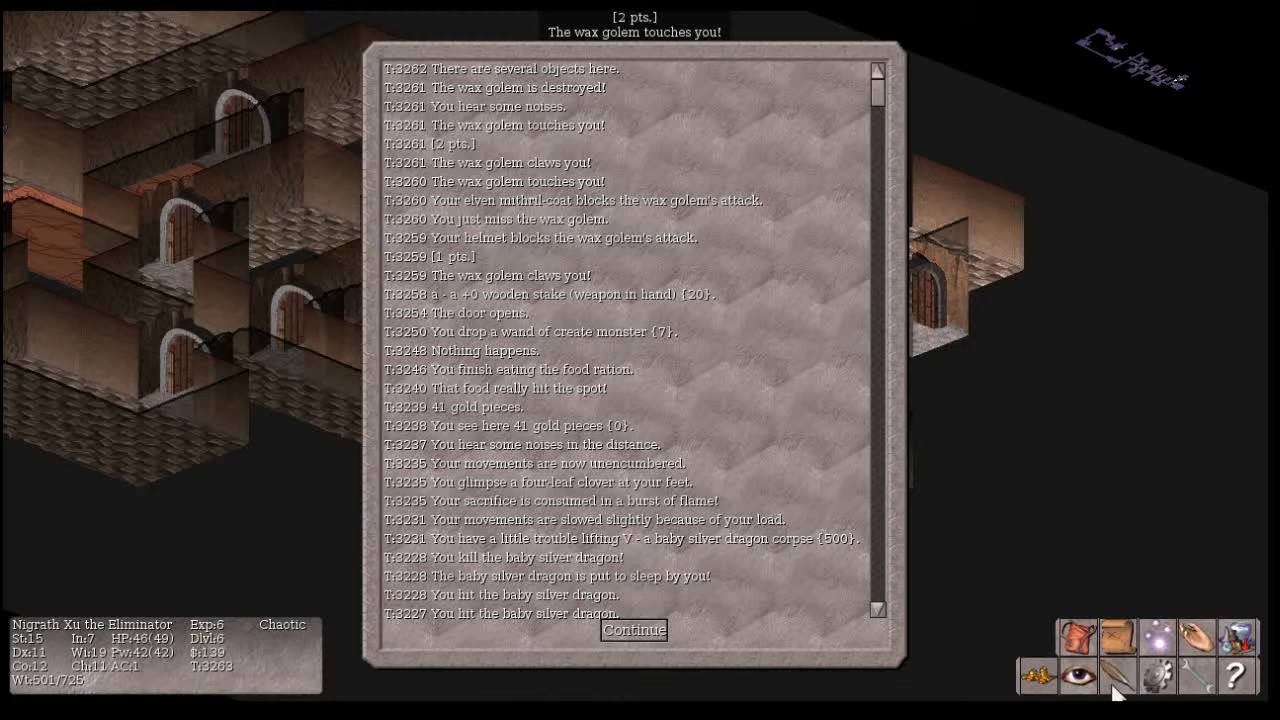
# Dismiss the message history and pick up the four stacks of candles the wax golem left
pyautogui.click(632, 630)
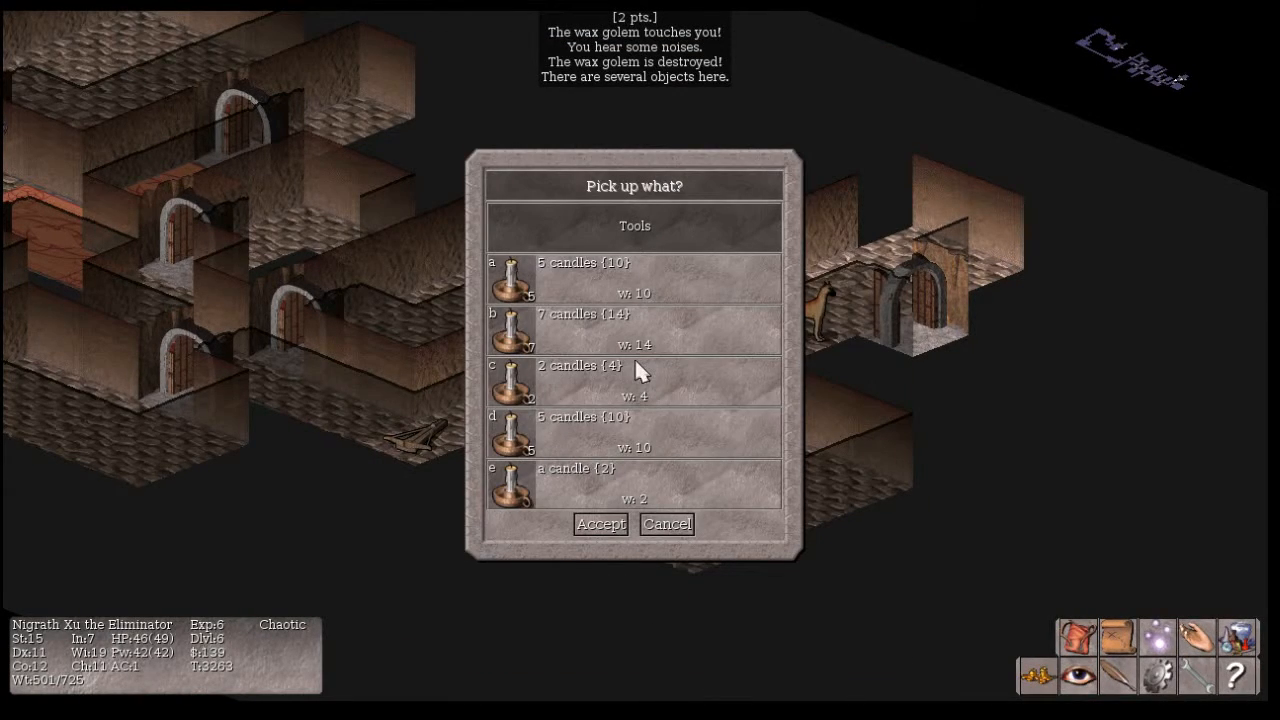
pyautogui.moveTo(652, 368)
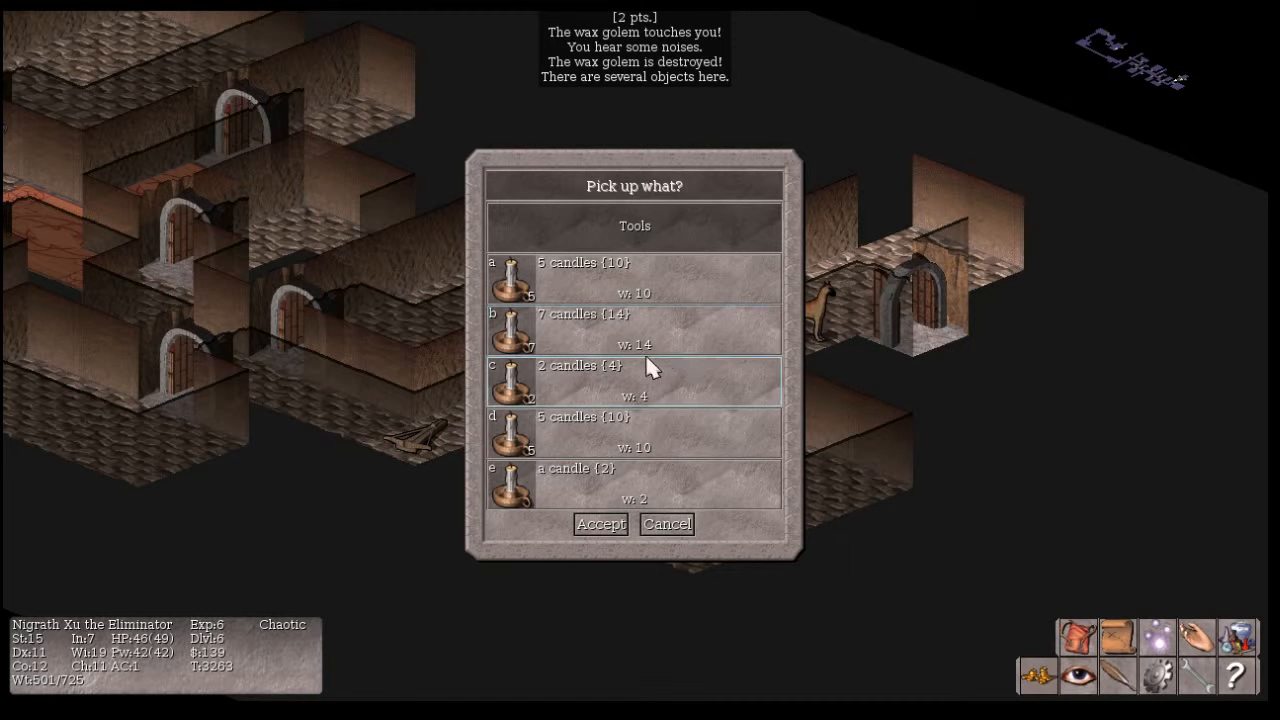
pyautogui.moveTo(576, 336)
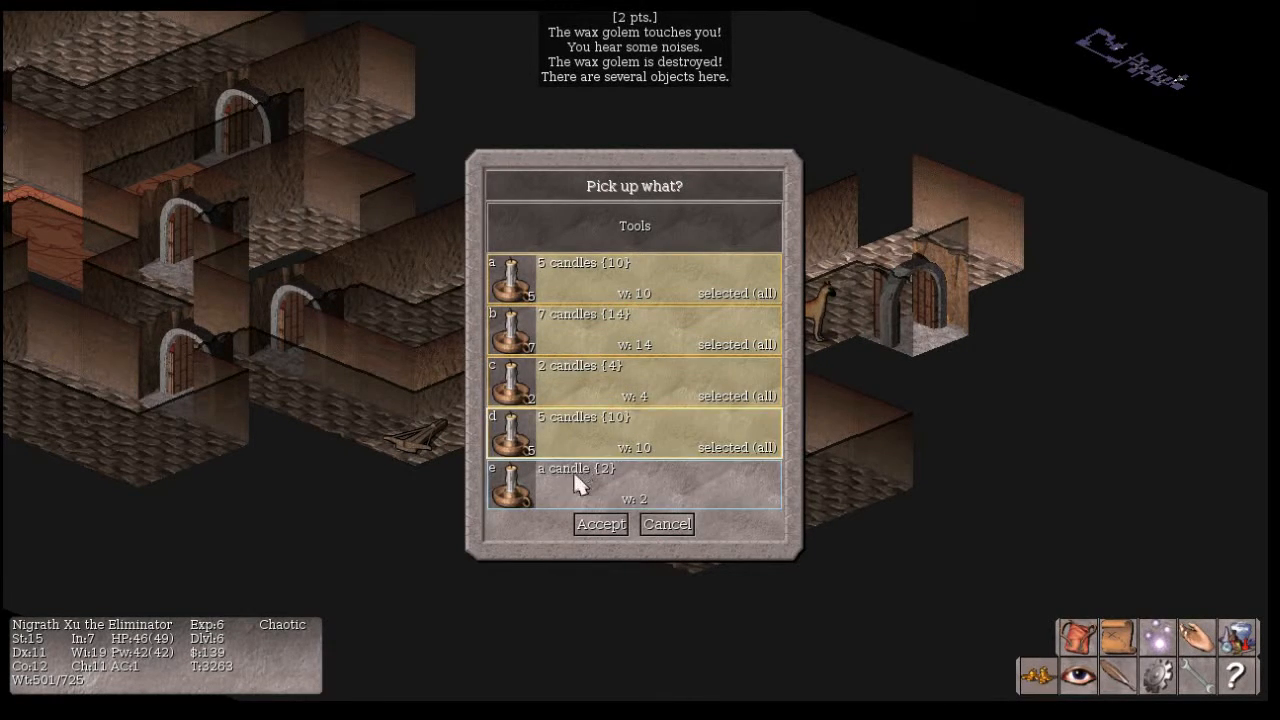
pyautogui.click(600, 524)
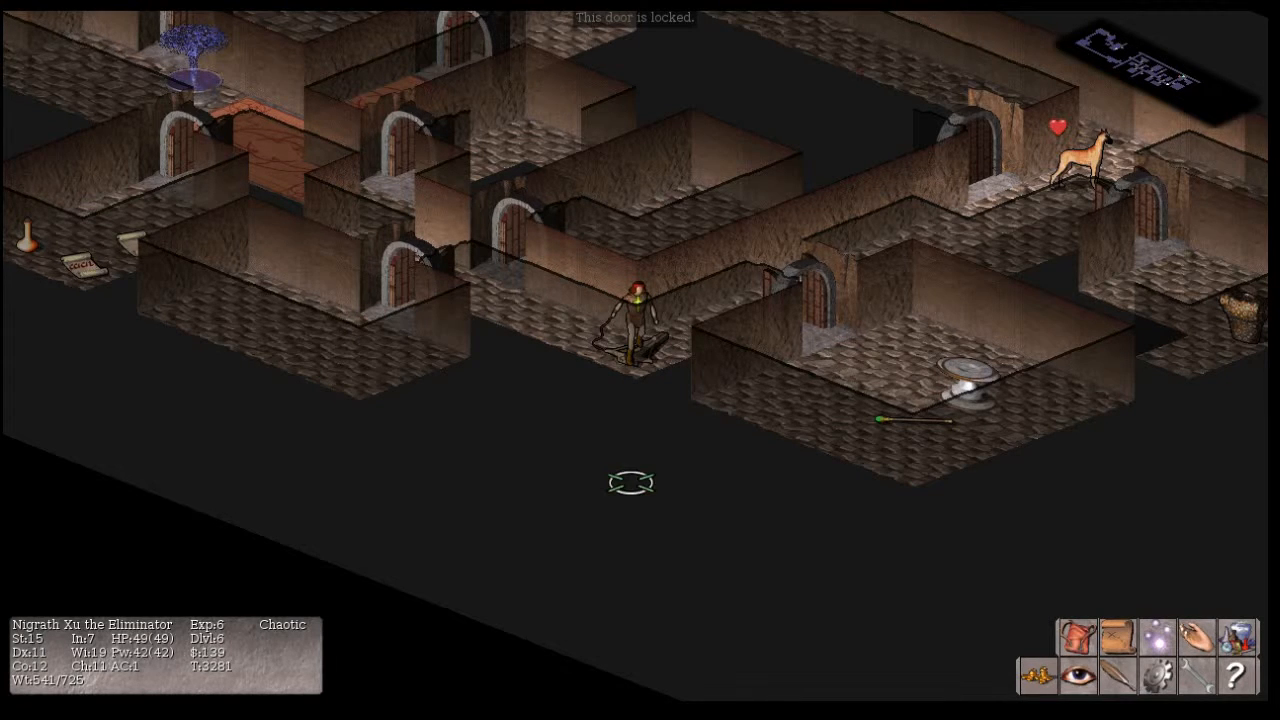
# View the Gnomish Mines level 6 map and travel back to Izchak's lighting store
pyautogui.click(1116, 638)
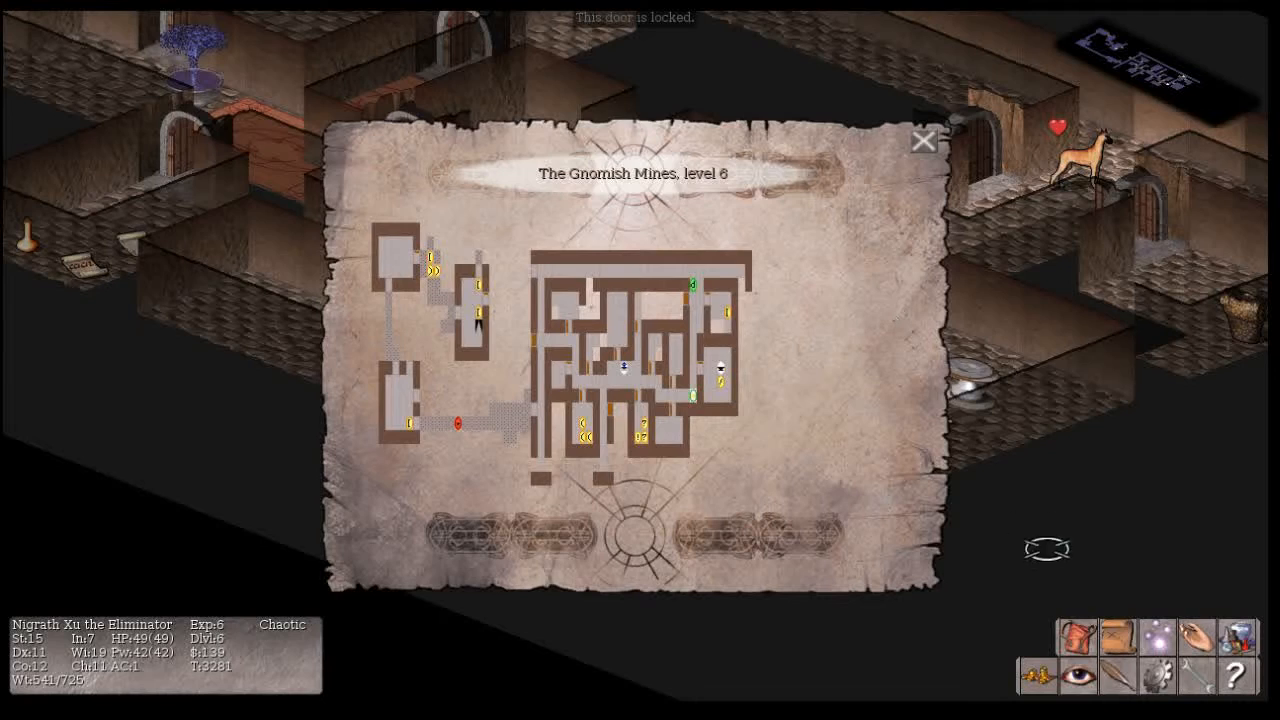
pyautogui.click(924, 140)
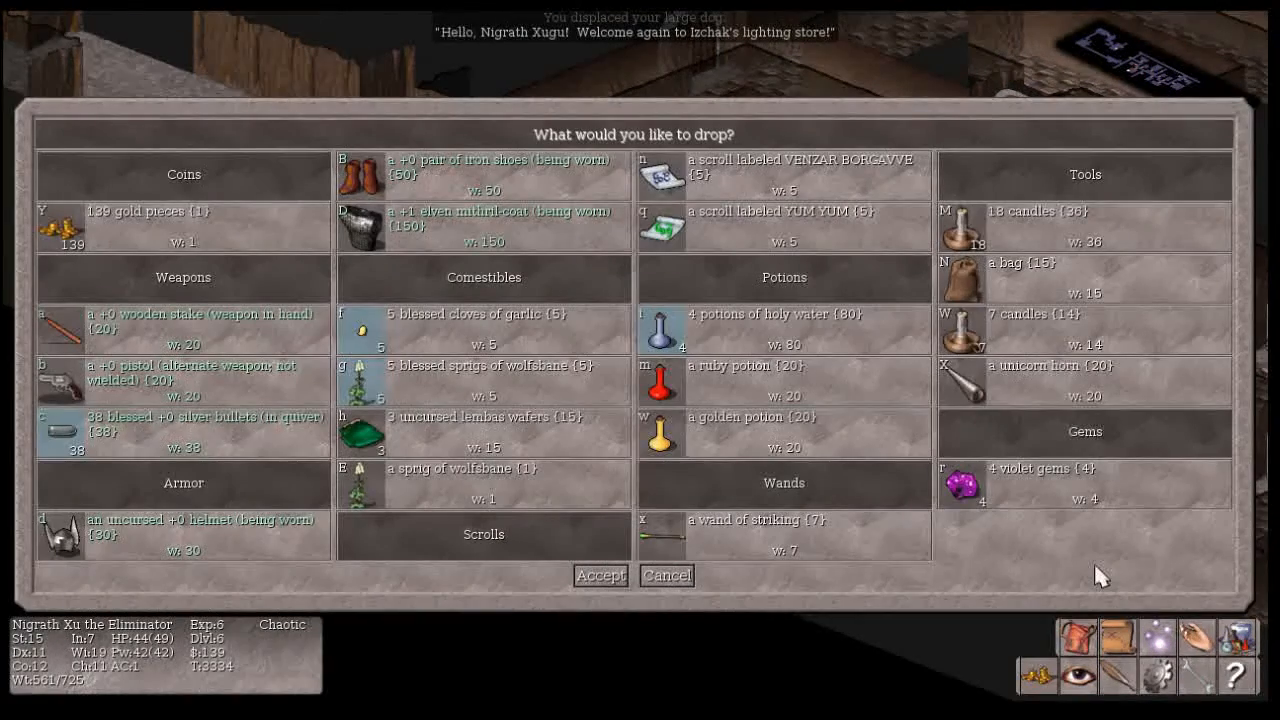
pyautogui.moveTo(1044, 238)
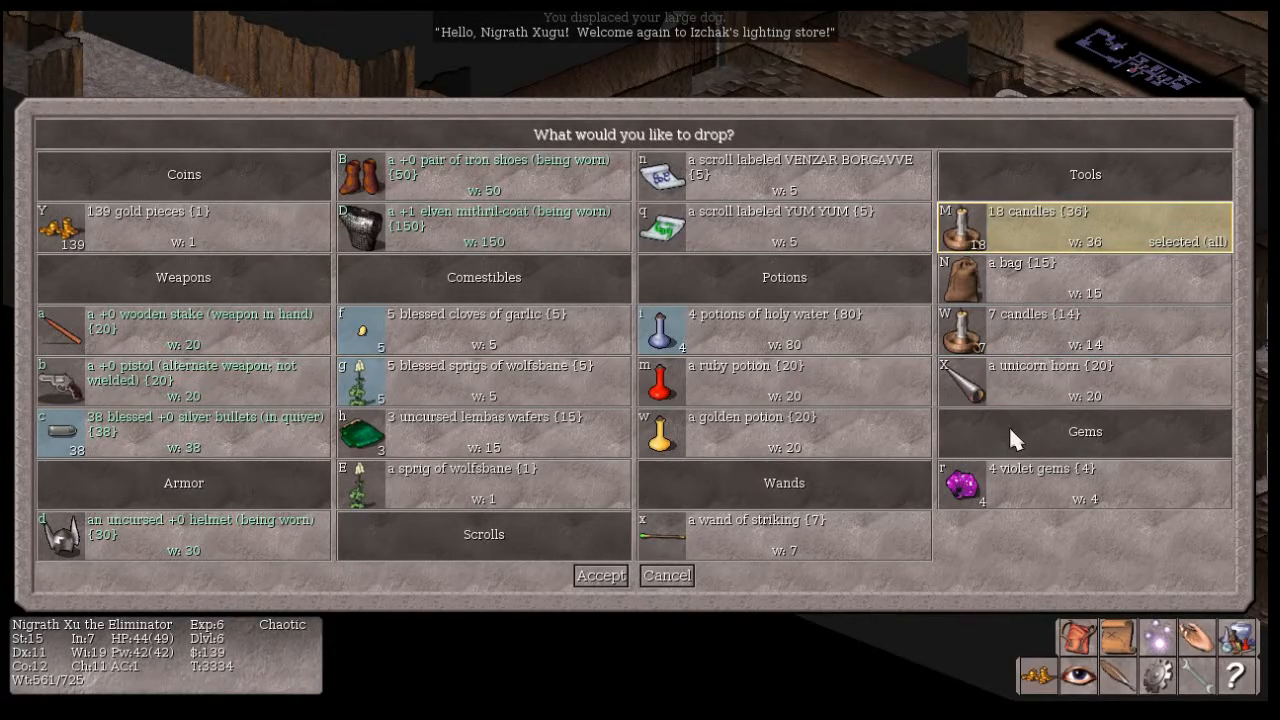
pyautogui.moveTo(1016, 336)
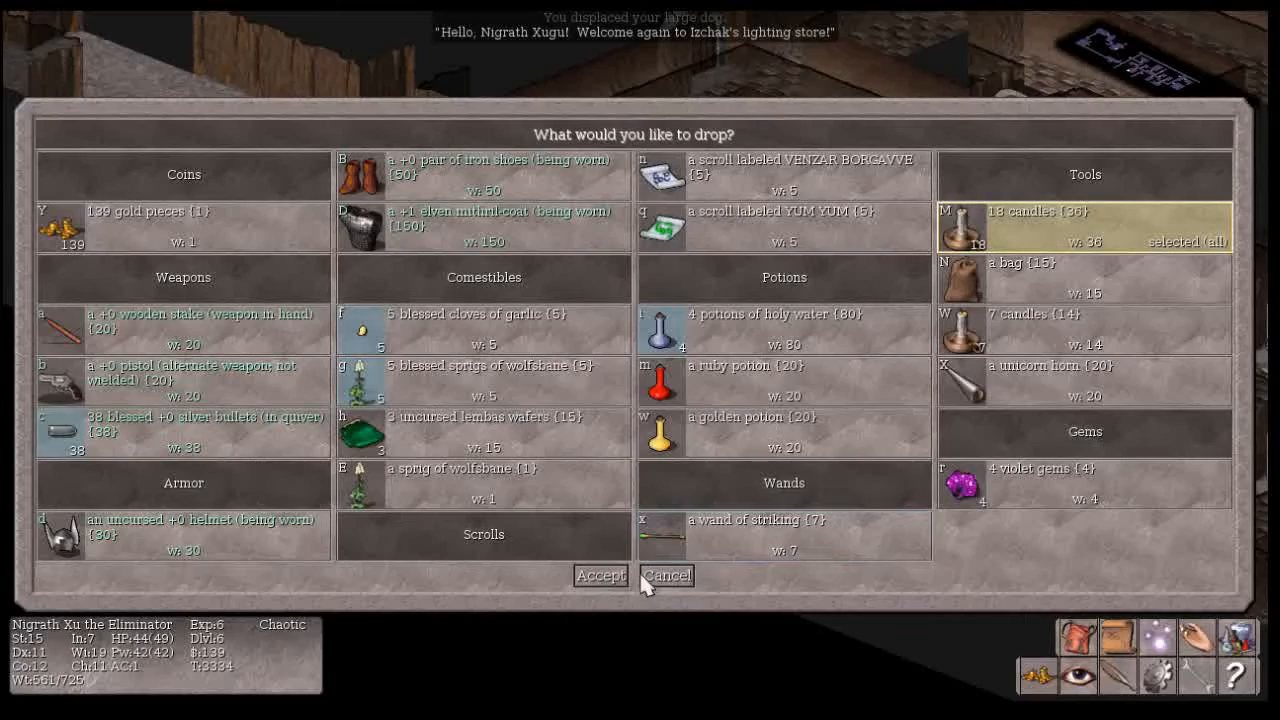
pyautogui.moveTo(616, 596)
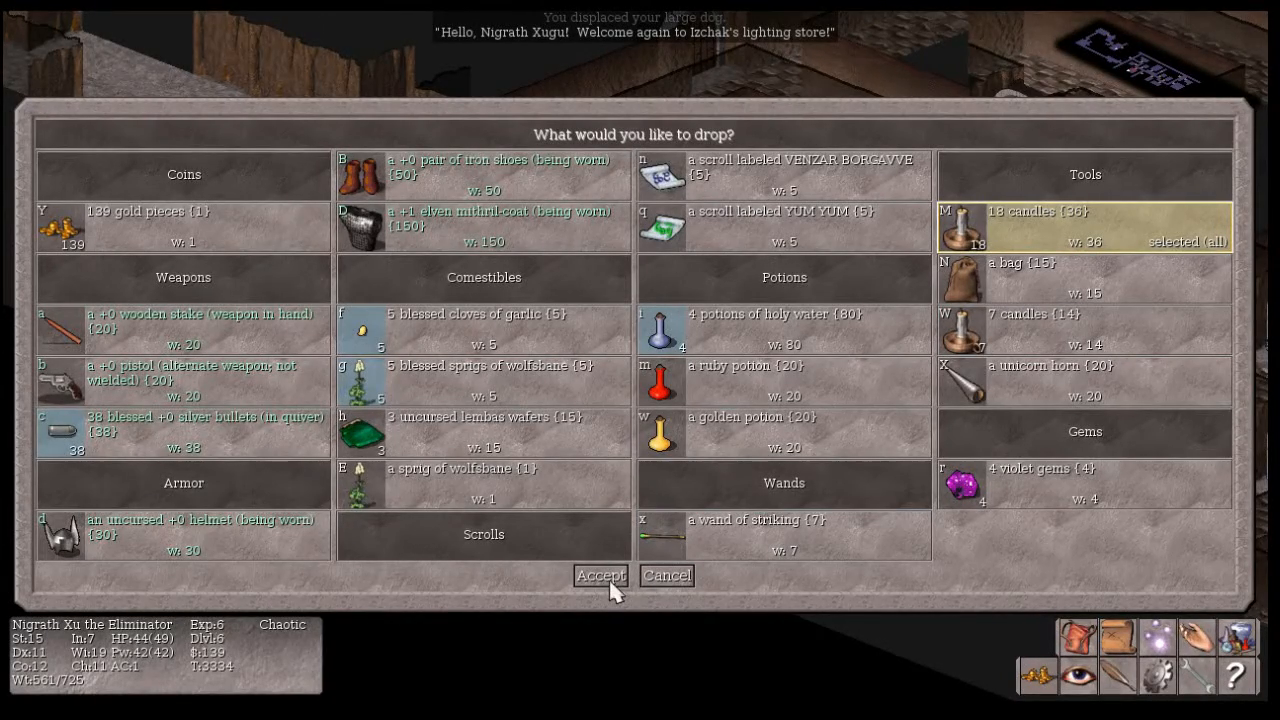
# Drop the 18 candles in Izchak's store and answer his 18-gold offer for them
pyautogui.click(600, 576)
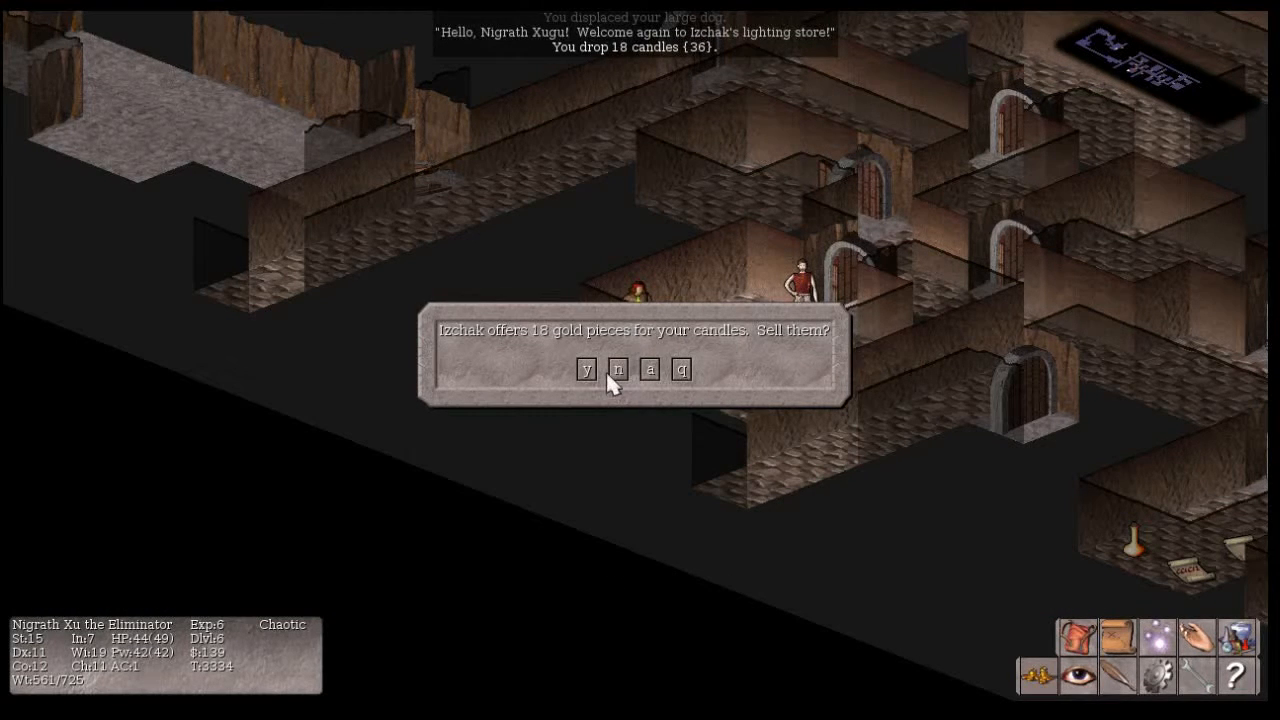
pyautogui.click(586, 368)
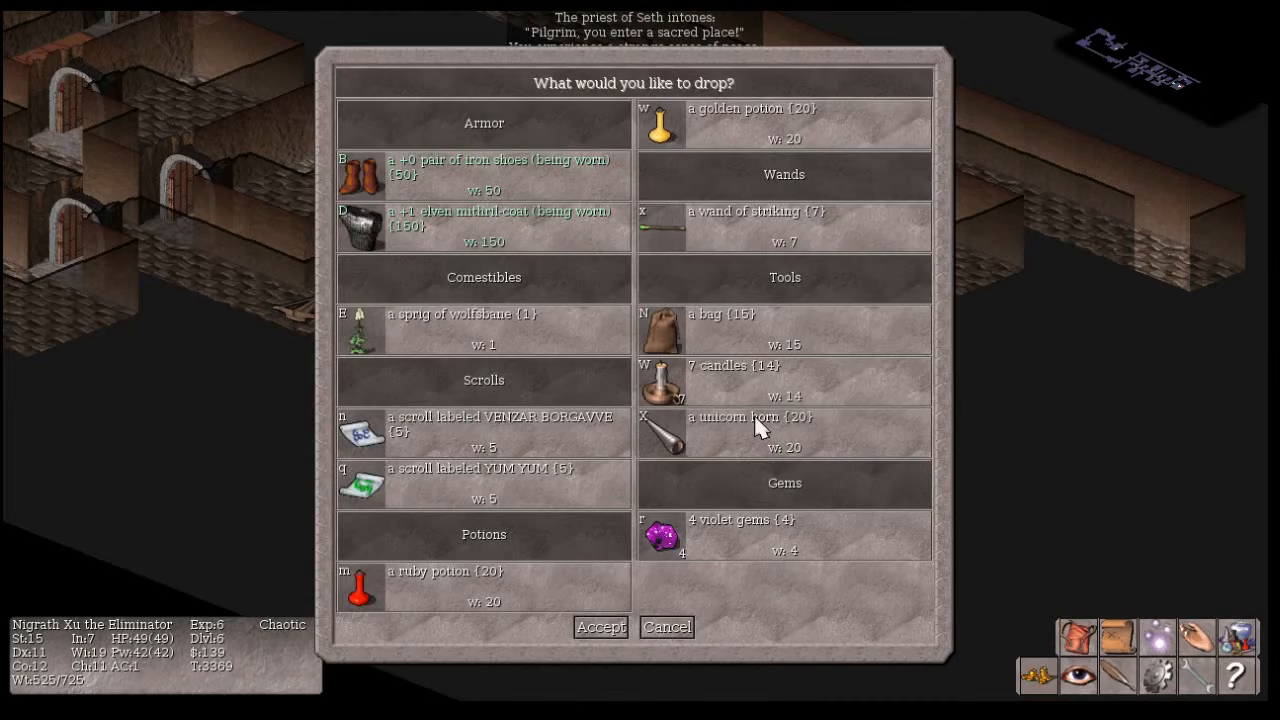
# Drop the unicorn horn on Seth's altar, then pick every identified item except the bag back up
pyautogui.click(600, 628)
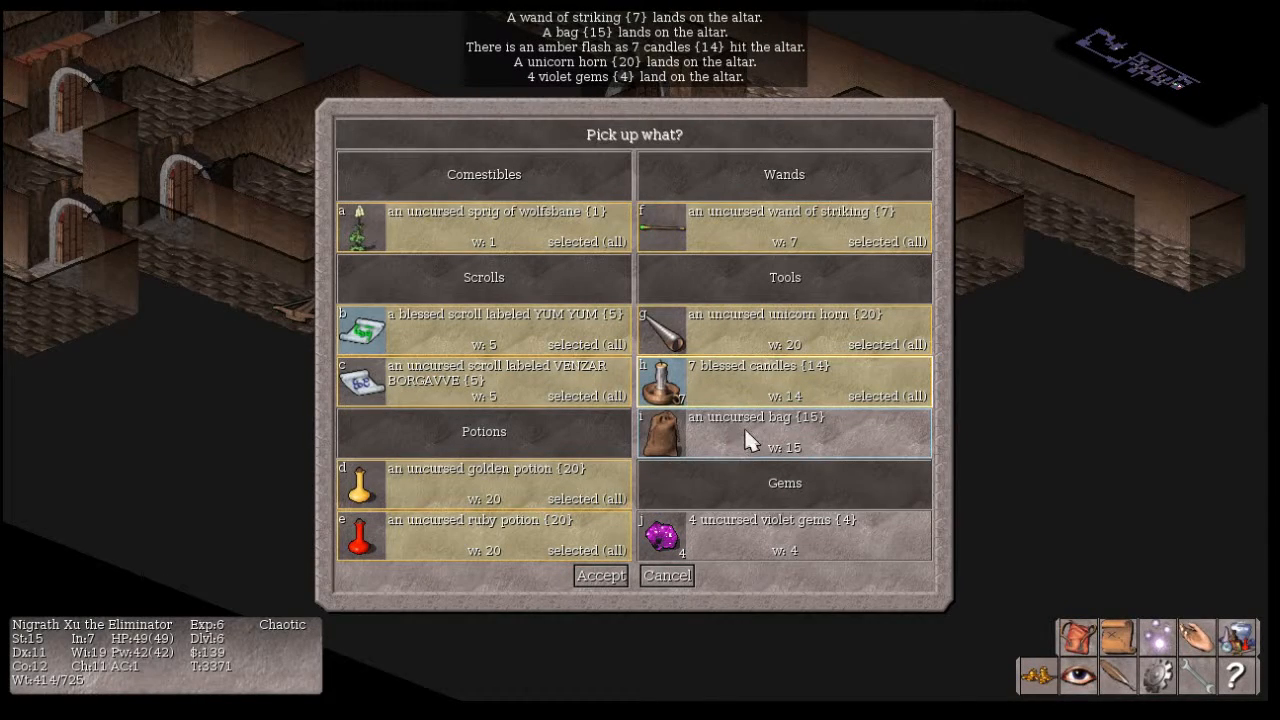
pyautogui.click(784, 432)
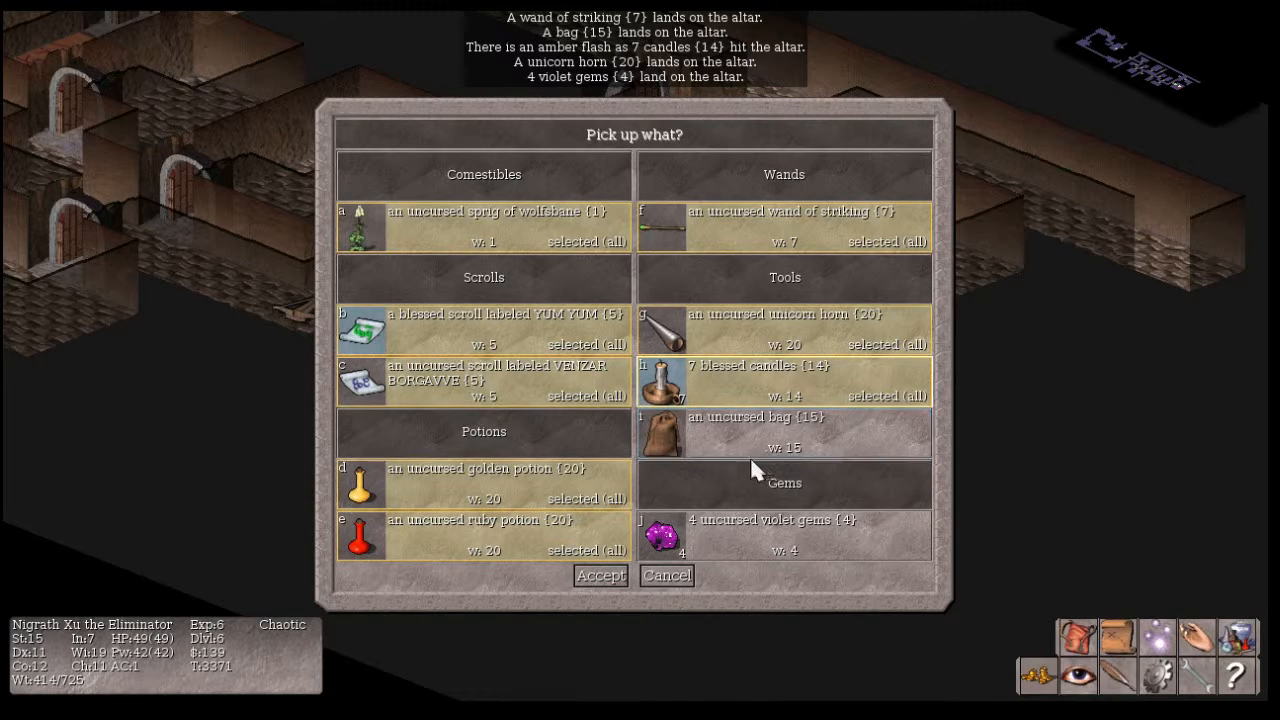
pyautogui.click(784, 432)
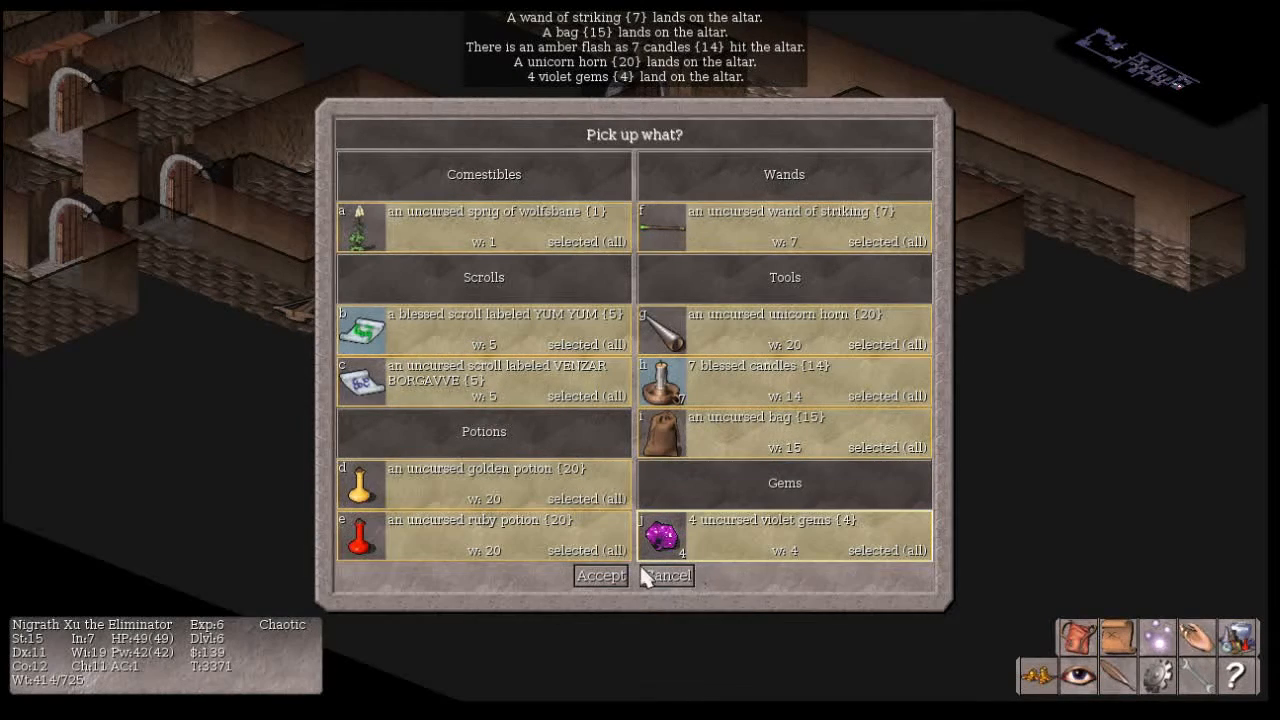
pyautogui.click(600, 576)
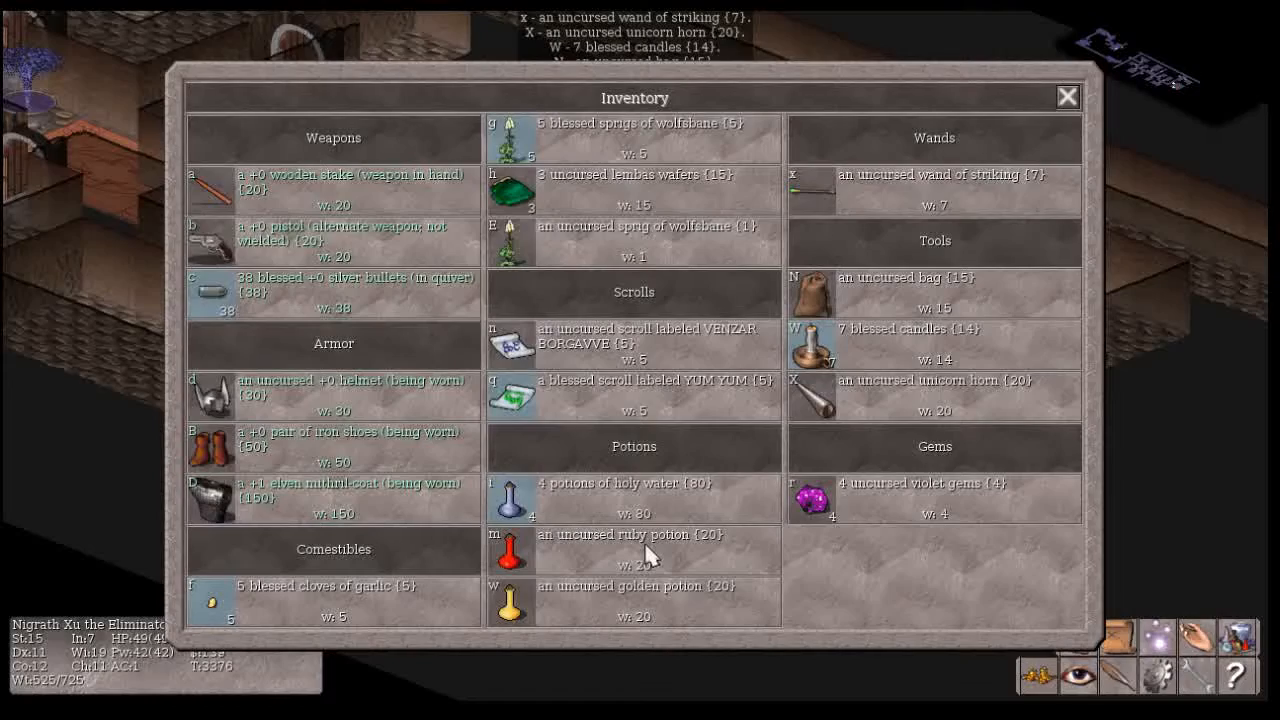
# Put away the inventory and walk the hero and large dog away from the altar
pyautogui.click(1068, 96)
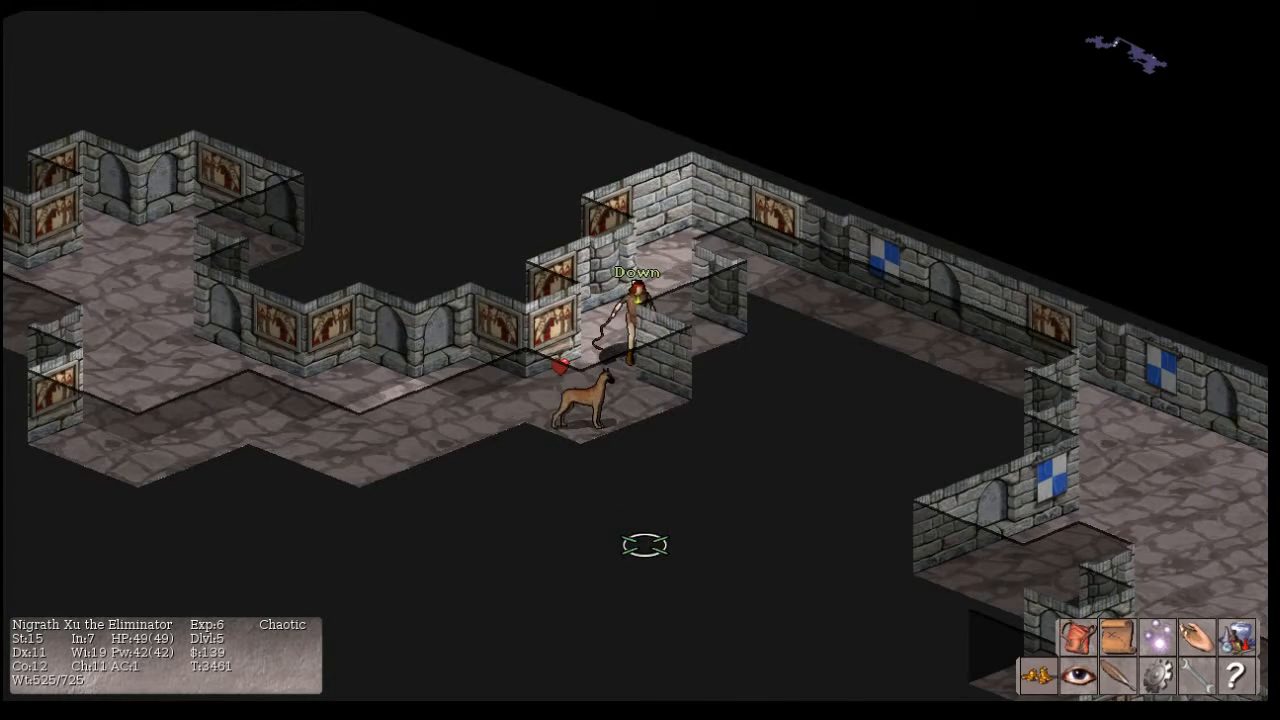
# Travel onward through the mines, strike the brown mold, and view the Gnomish Mines level 5 map
pyautogui.click(634, 310)
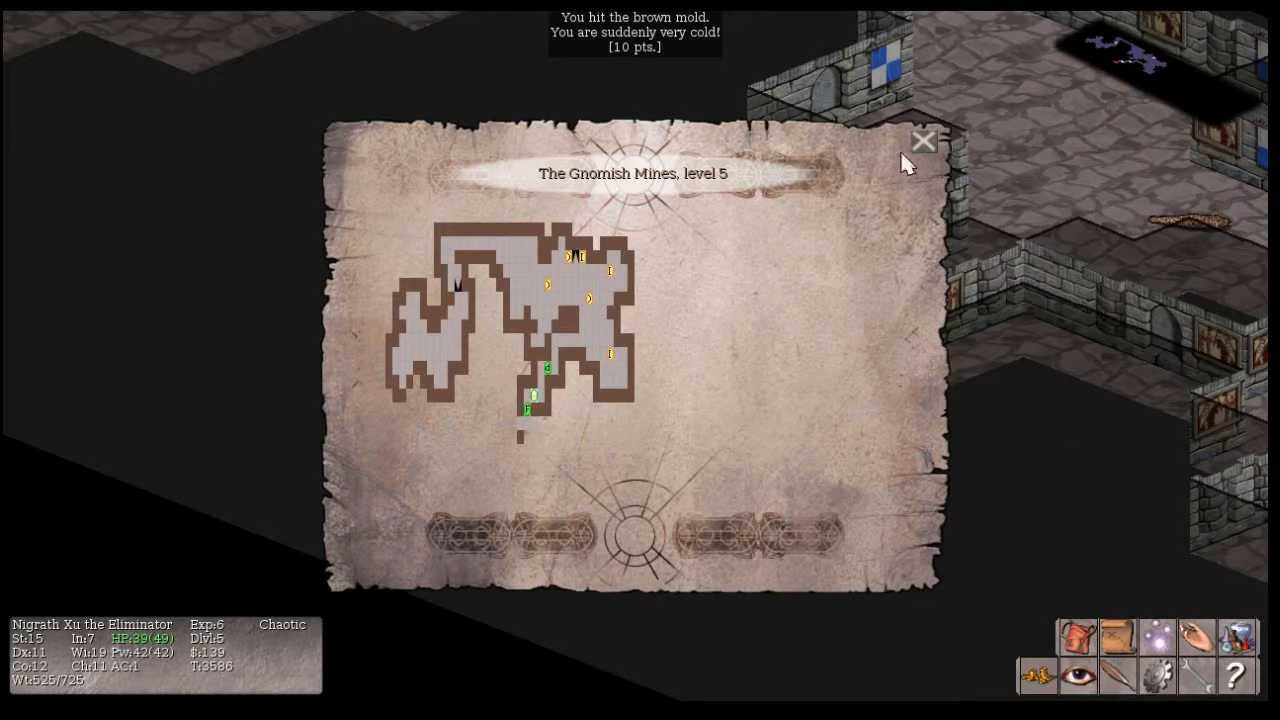
# Dismiss the level 5 map and step onto the level teleport trap down to Gnomish Mines level 7
pyautogui.click(924, 140)
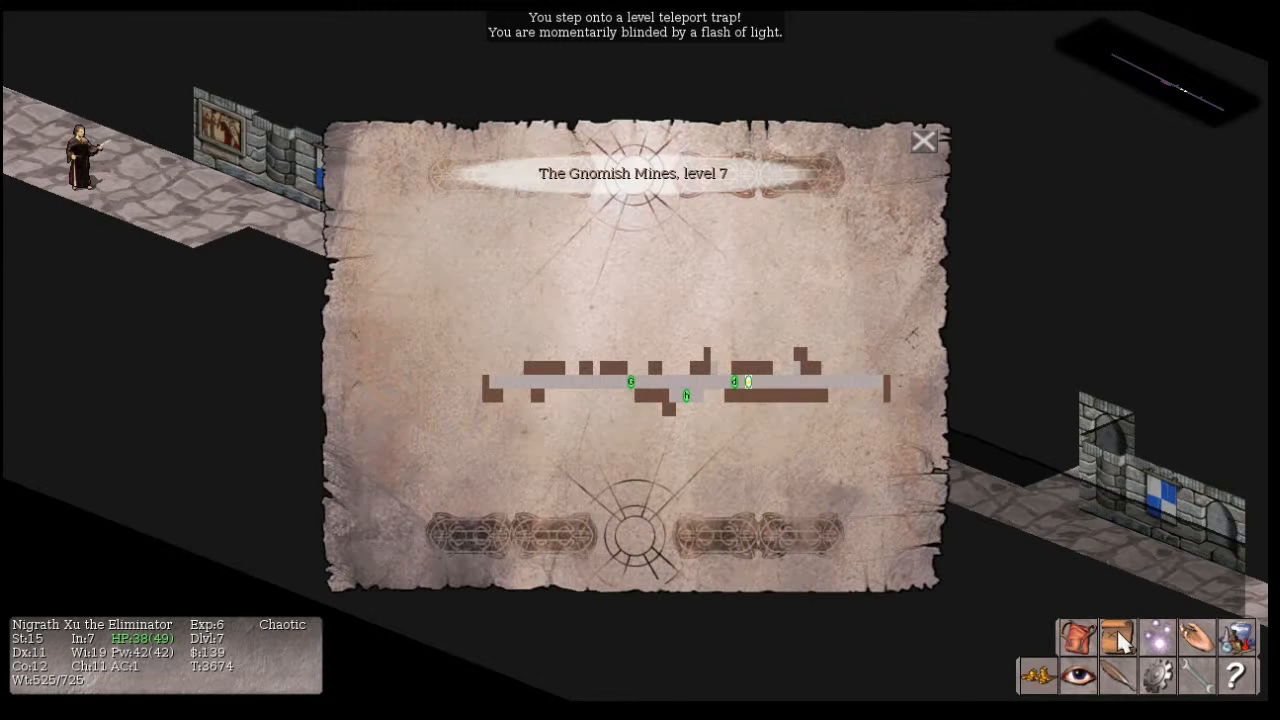
pyautogui.moveTo(1116, 640)
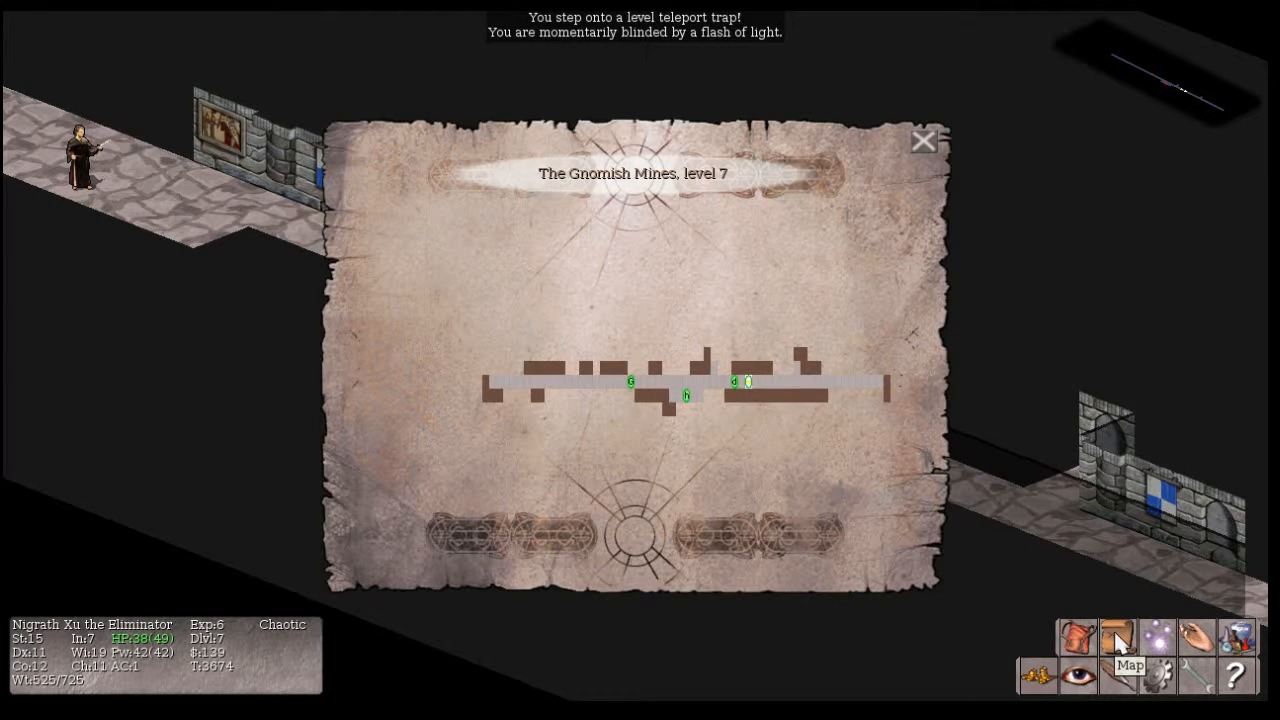
# Dismiss the level 7 map, kill the hobbit bare-handed, and bring up Current Skills with #enhance
pyautogui.click(924, 140)
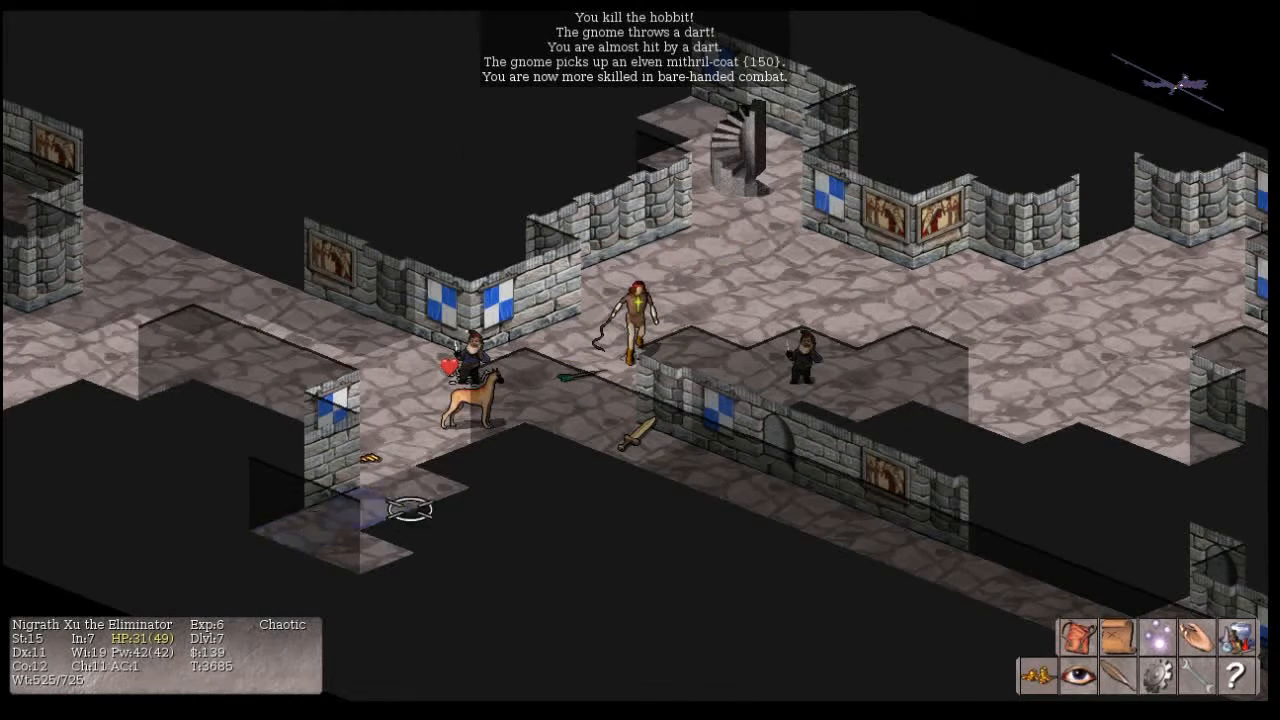
pyautogui.press('#')
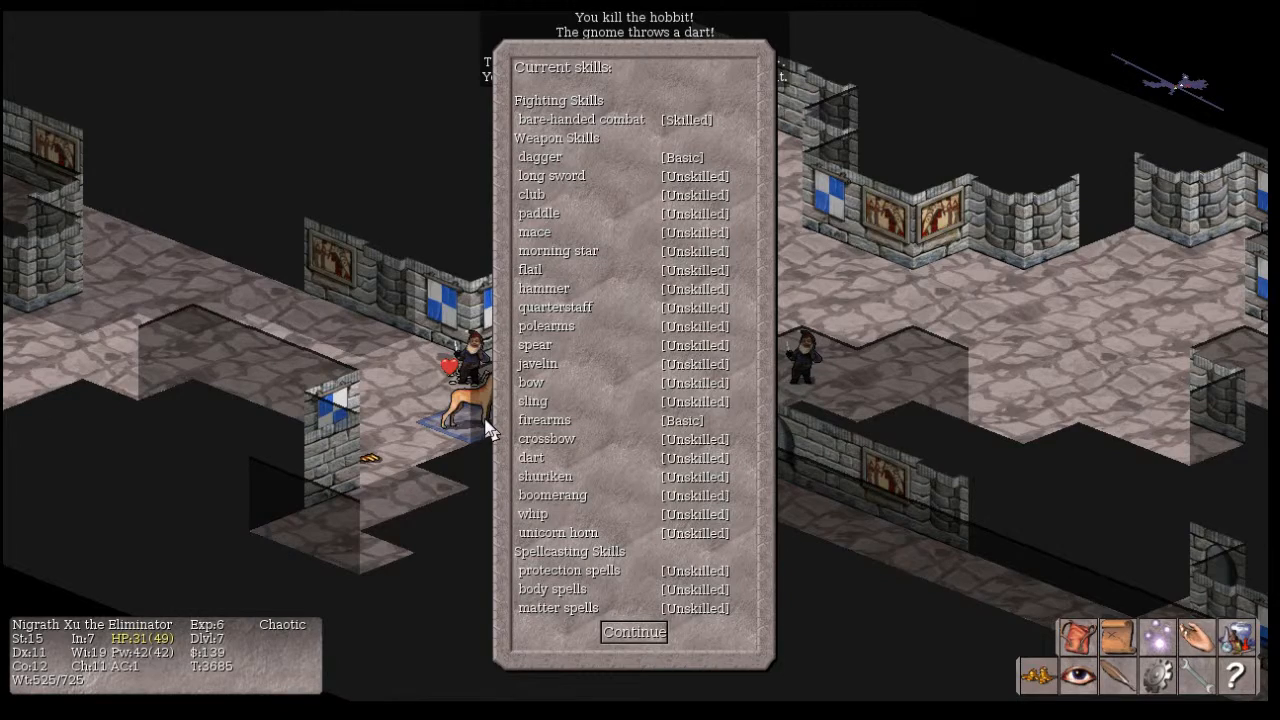
pyautogui.moveTo(128, 378)
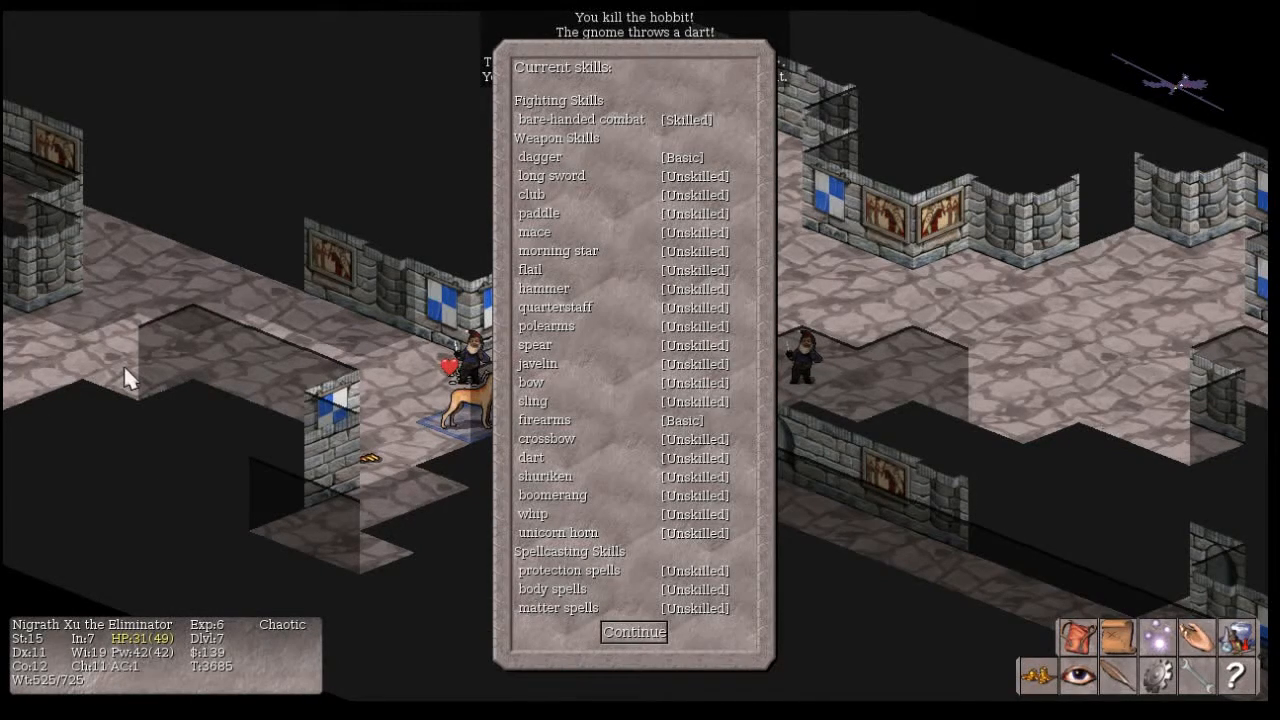
pyautogui.moveTo(580, 532)
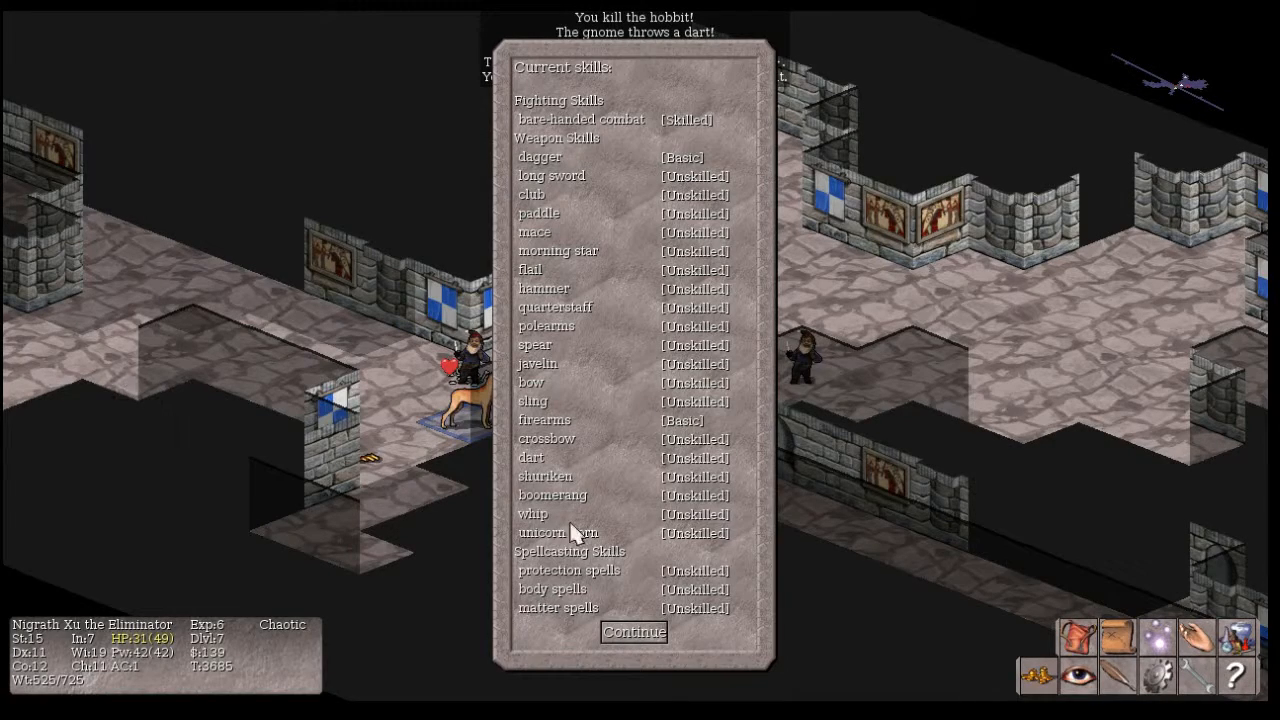
pyautogui.moveTo(556, 608)
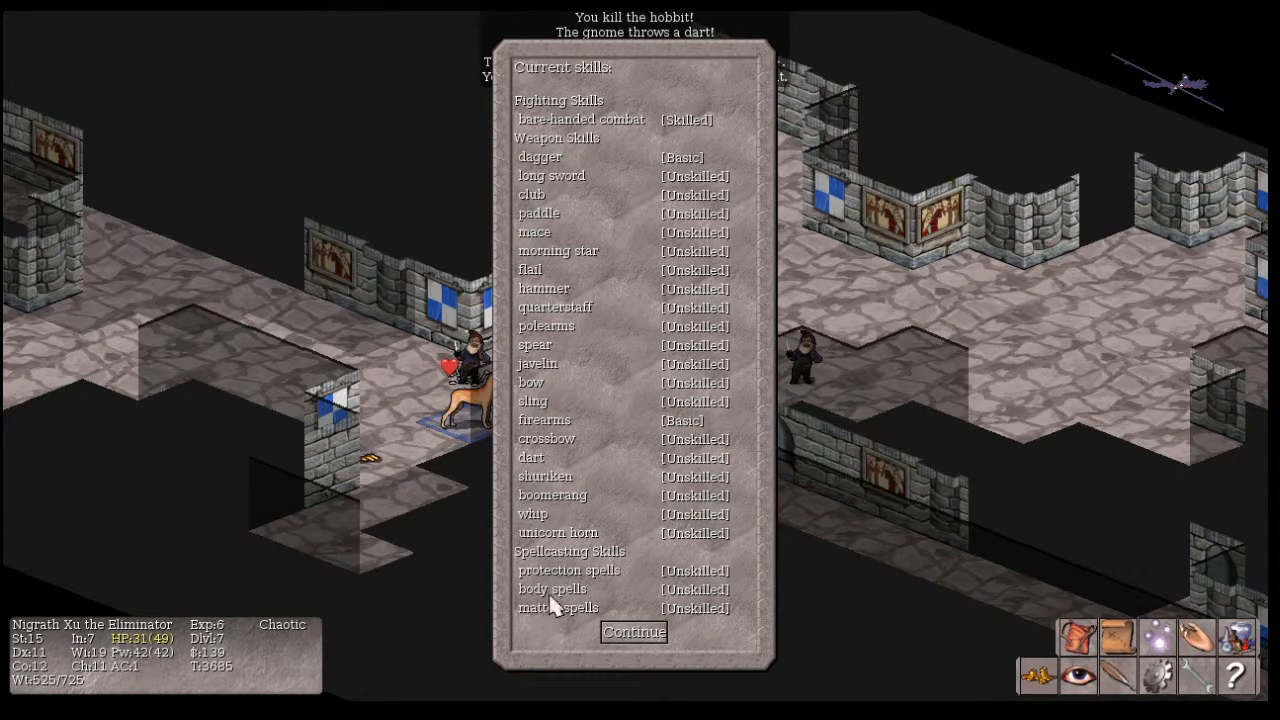
pyautogui.moveTo(560, 586)
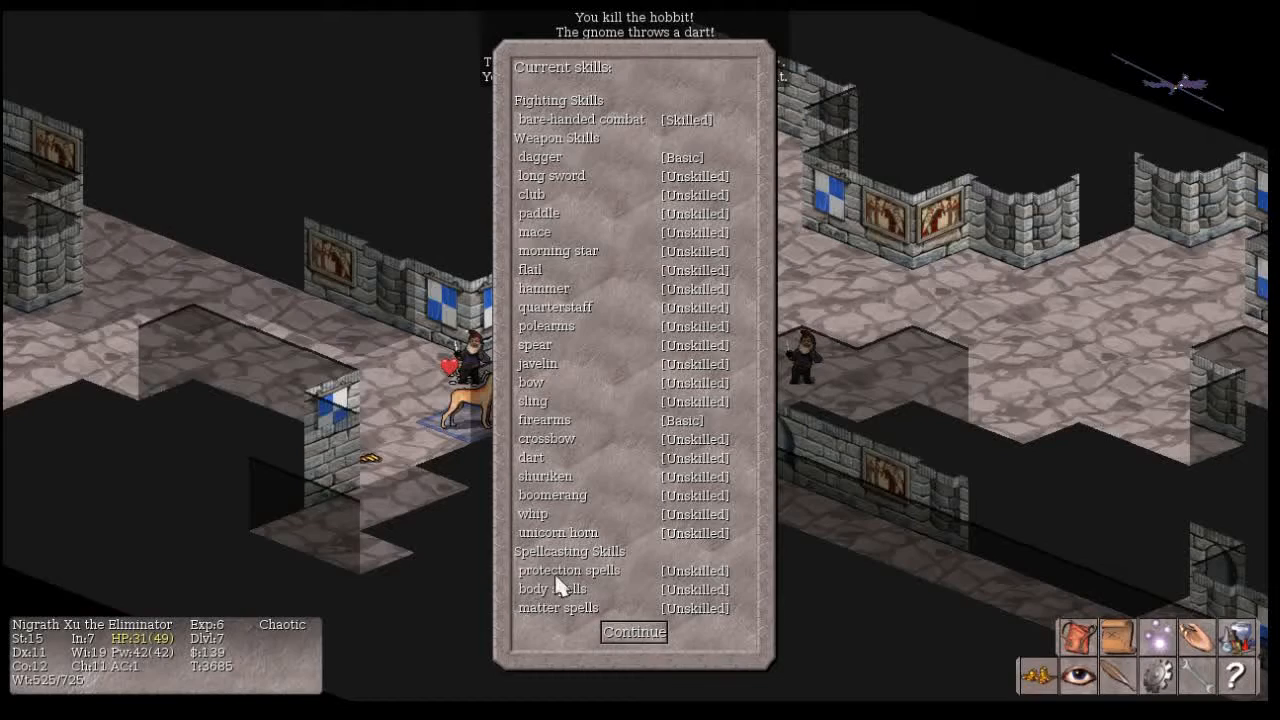
pyautogui.moveTo(568, 532)
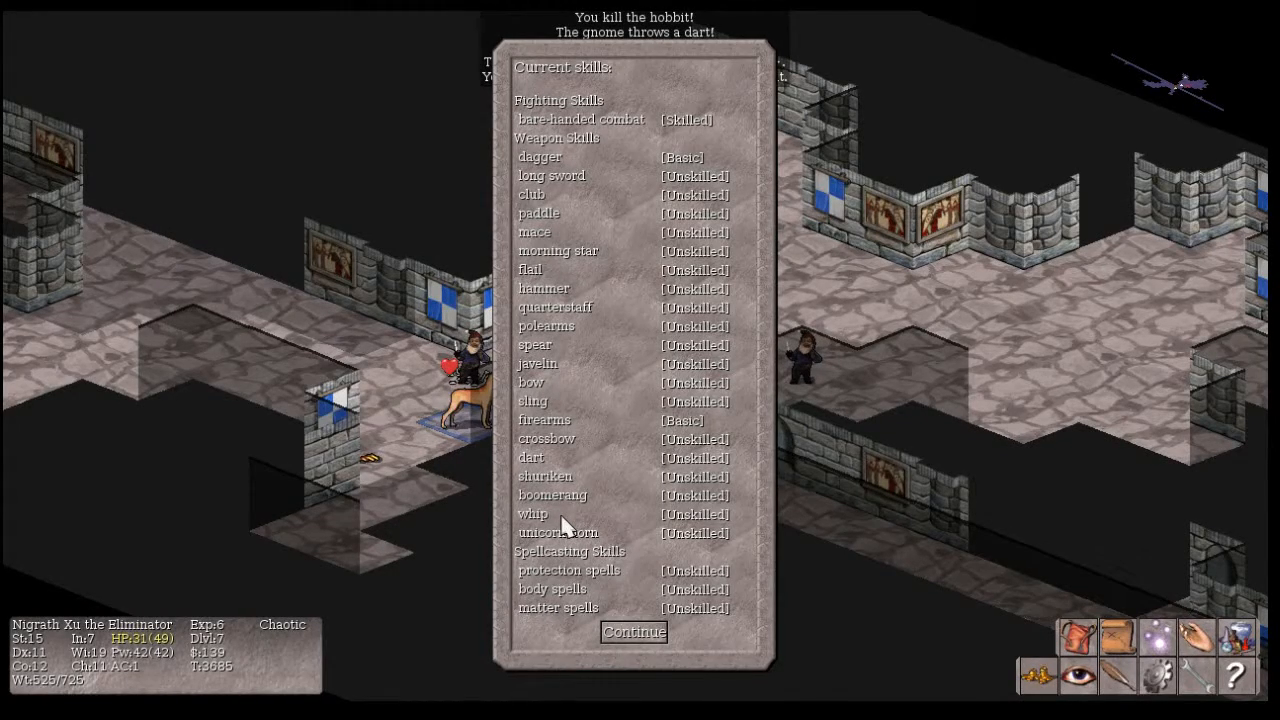
pyautogui.moveTo(584, 452)
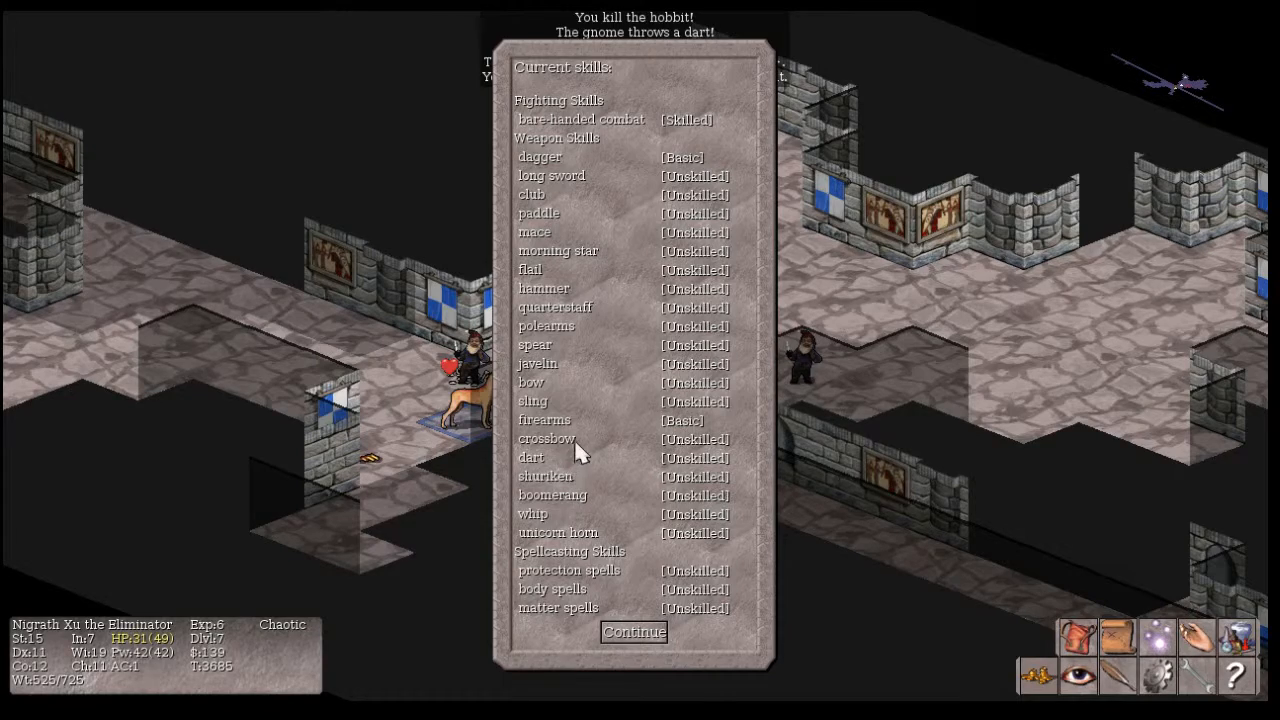
pyautogui.moveTo(576, 188)
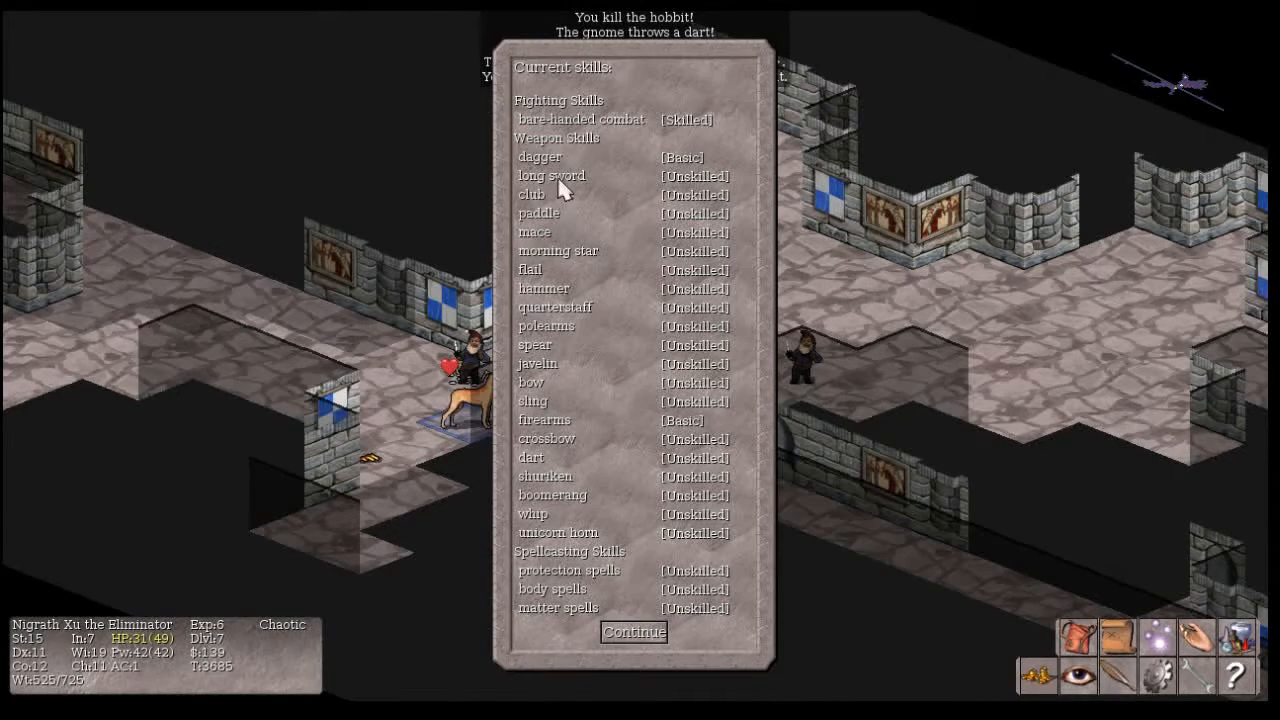
pyautogui.moveTo(532, 540)
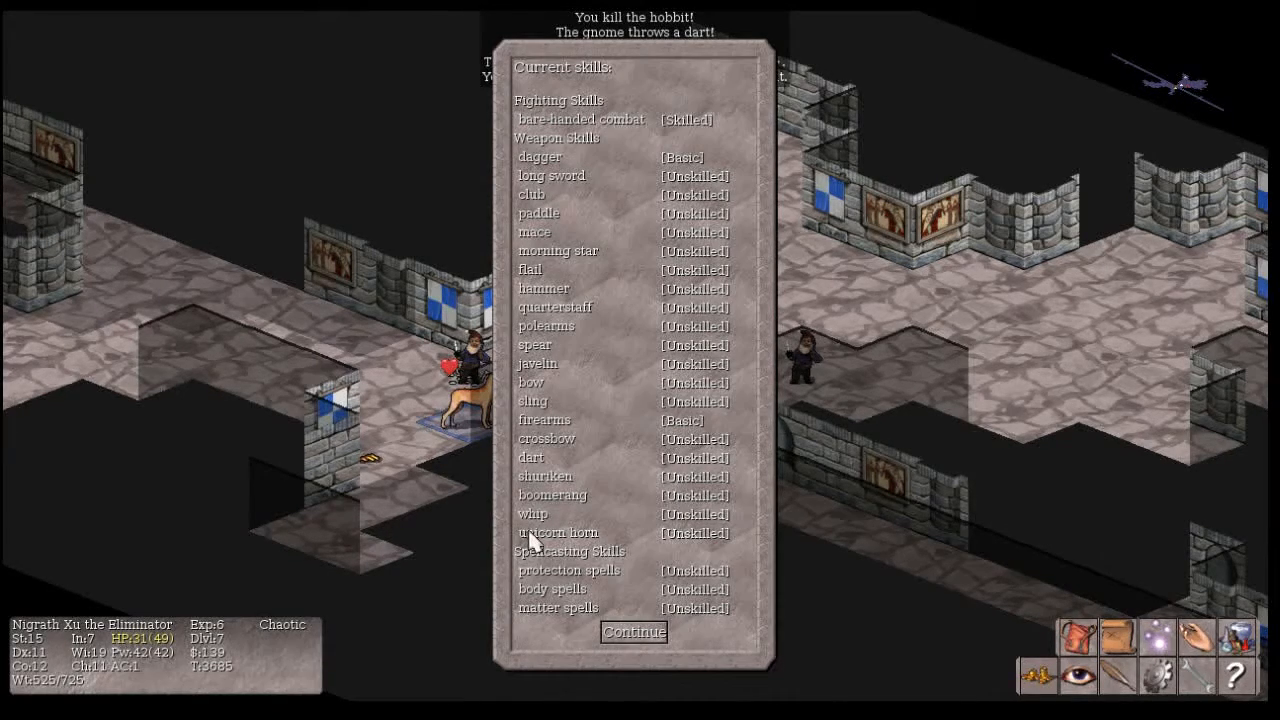
pyautogui.moveTo(568, 168)
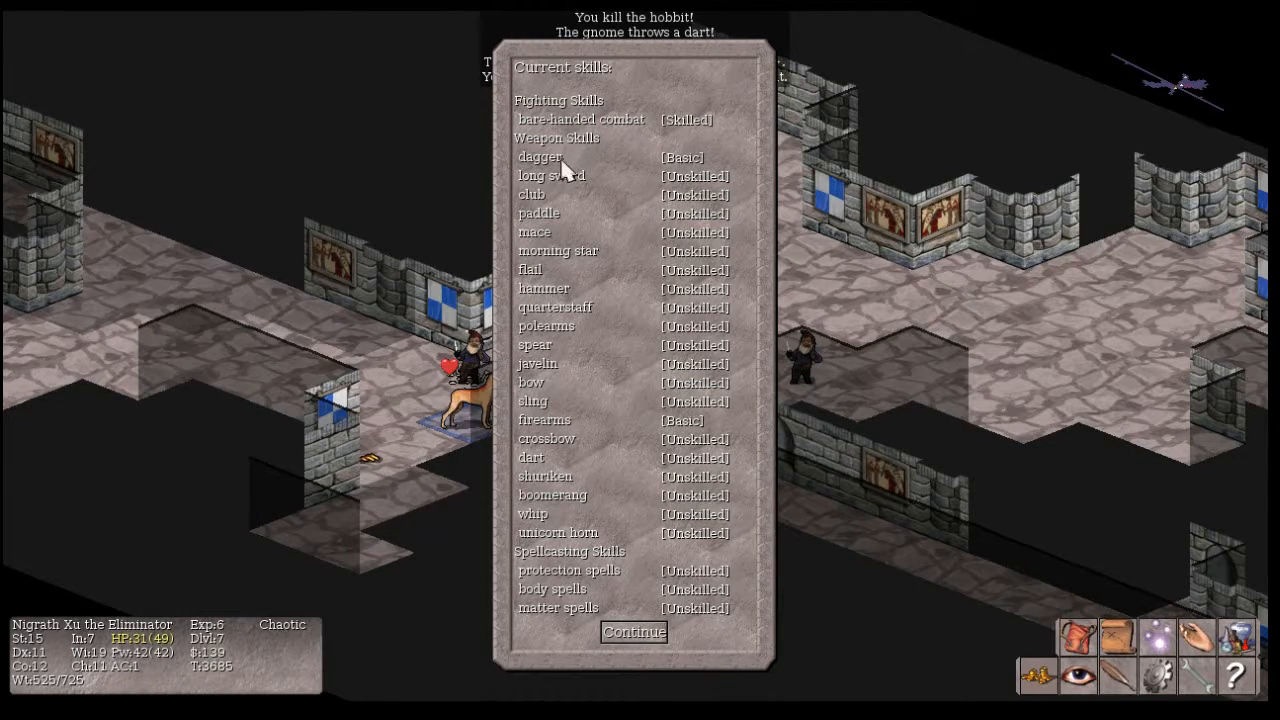
pyautogui.moveTo(544, 330)
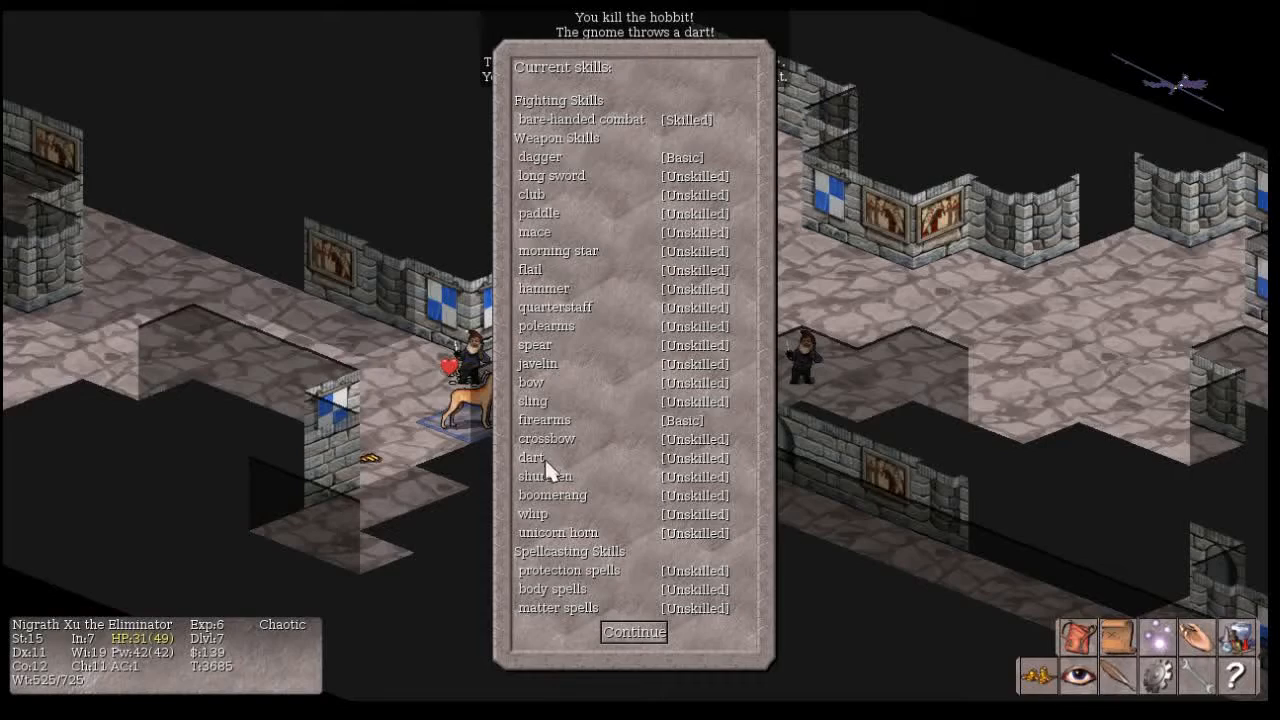
pyautogui.moveTo(568, 344)
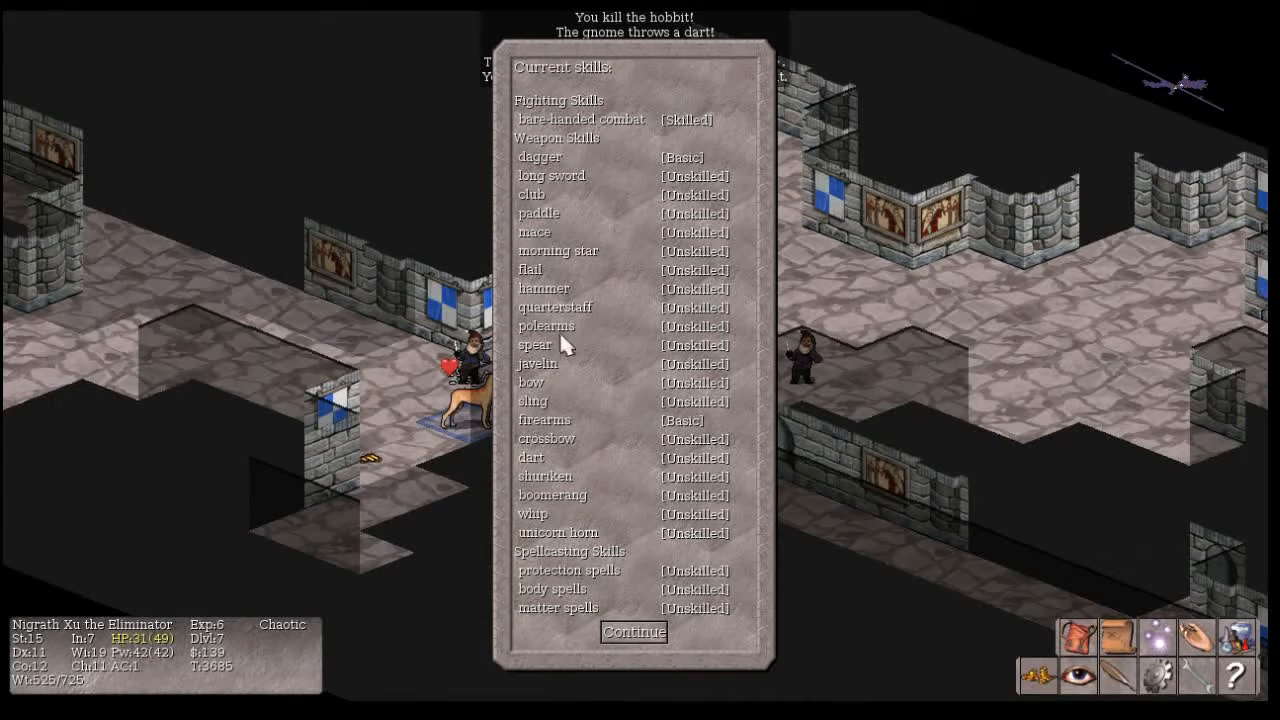
# Review the skill levels and close the Current Skills window with Continue
pyautogui.click(632, 632)
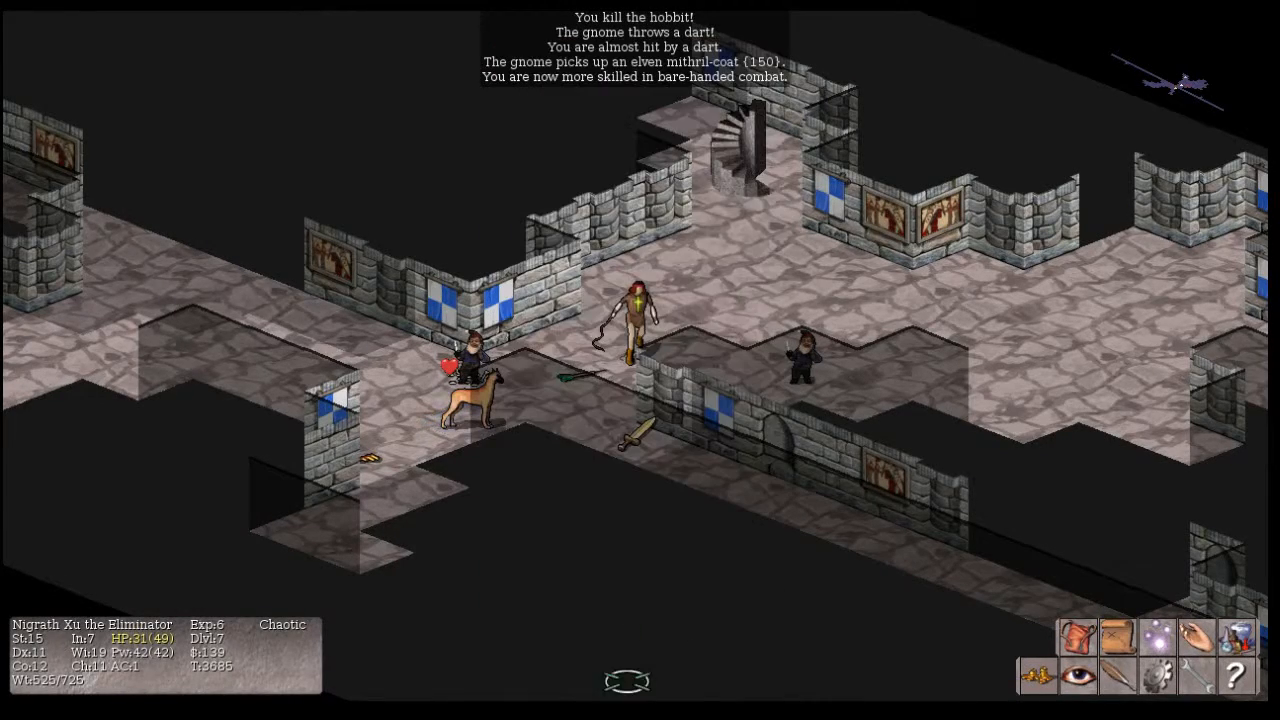